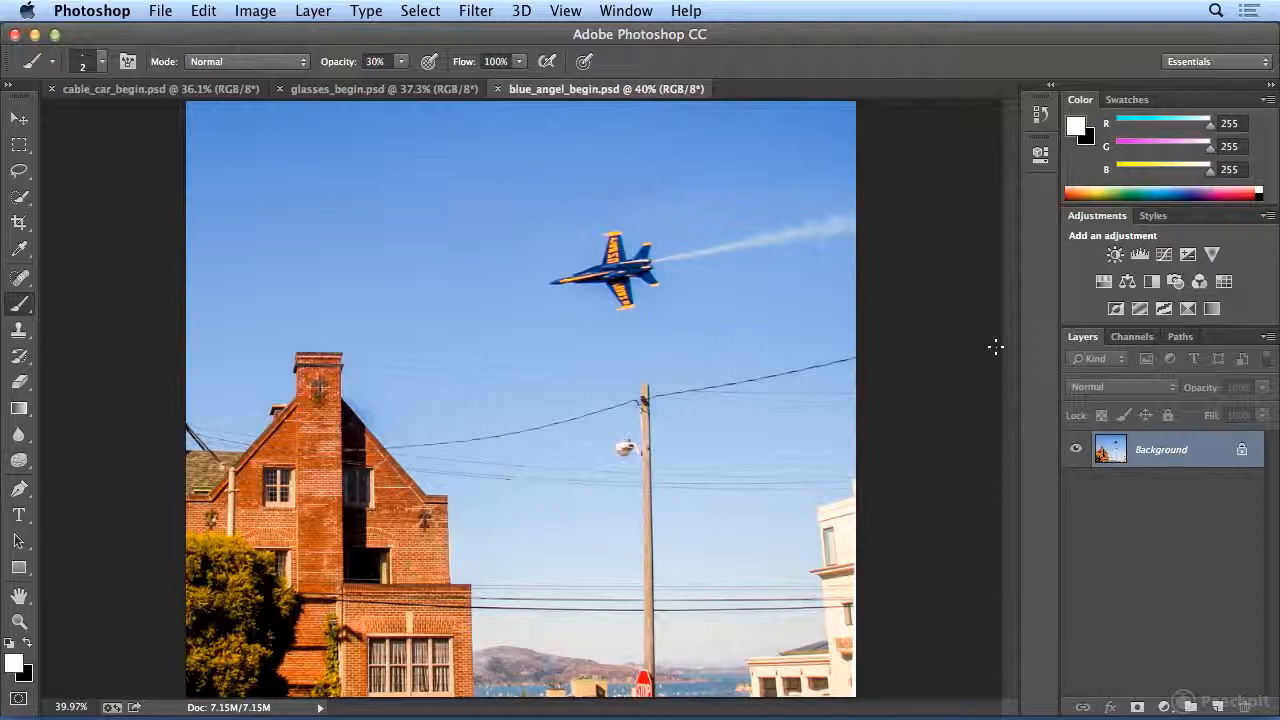
mouse_move(990, 345)
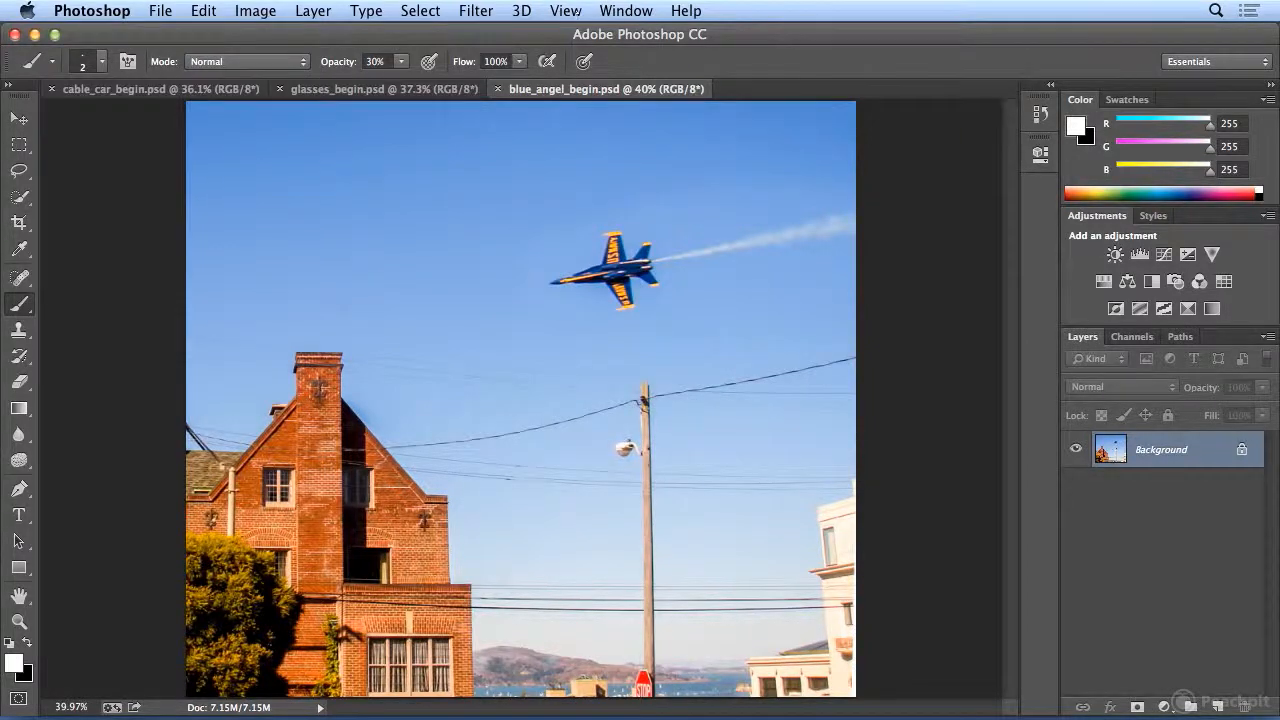
Convert the jet photo layer for Smart Filters, silencing the notice, and name it 'blue angel'.
click(476, 11)
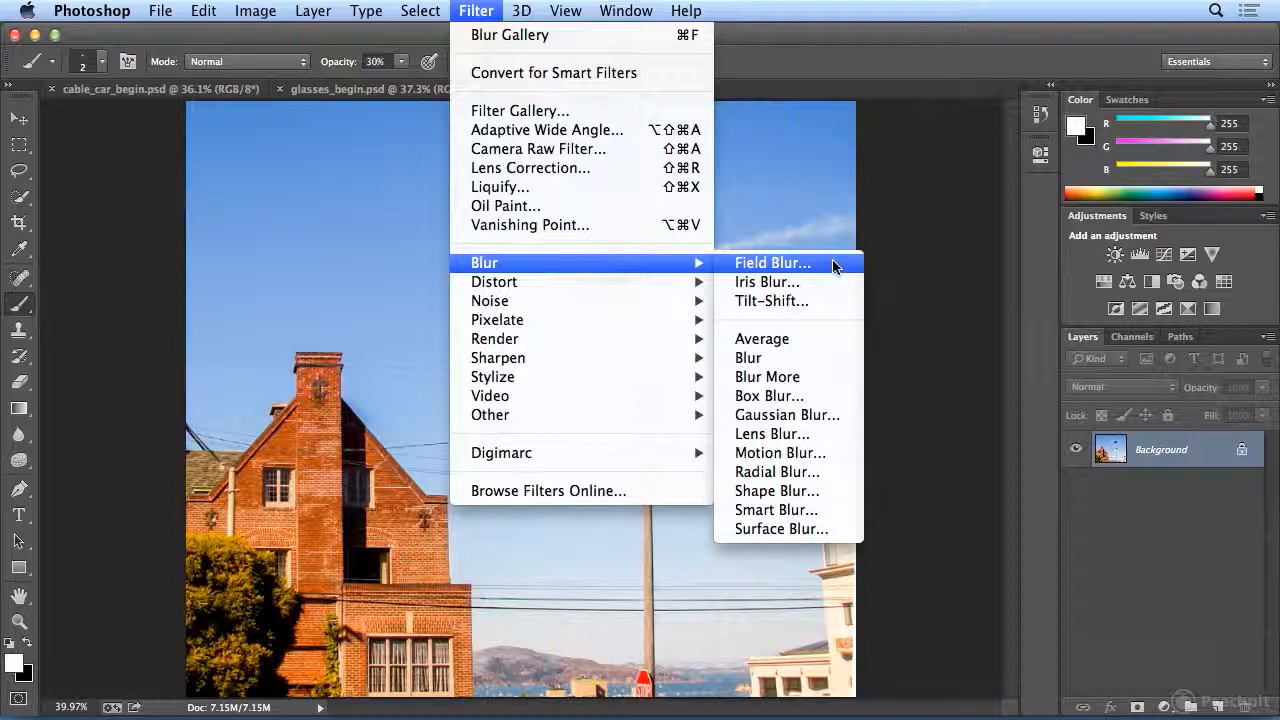
mouse_move(788, 301)
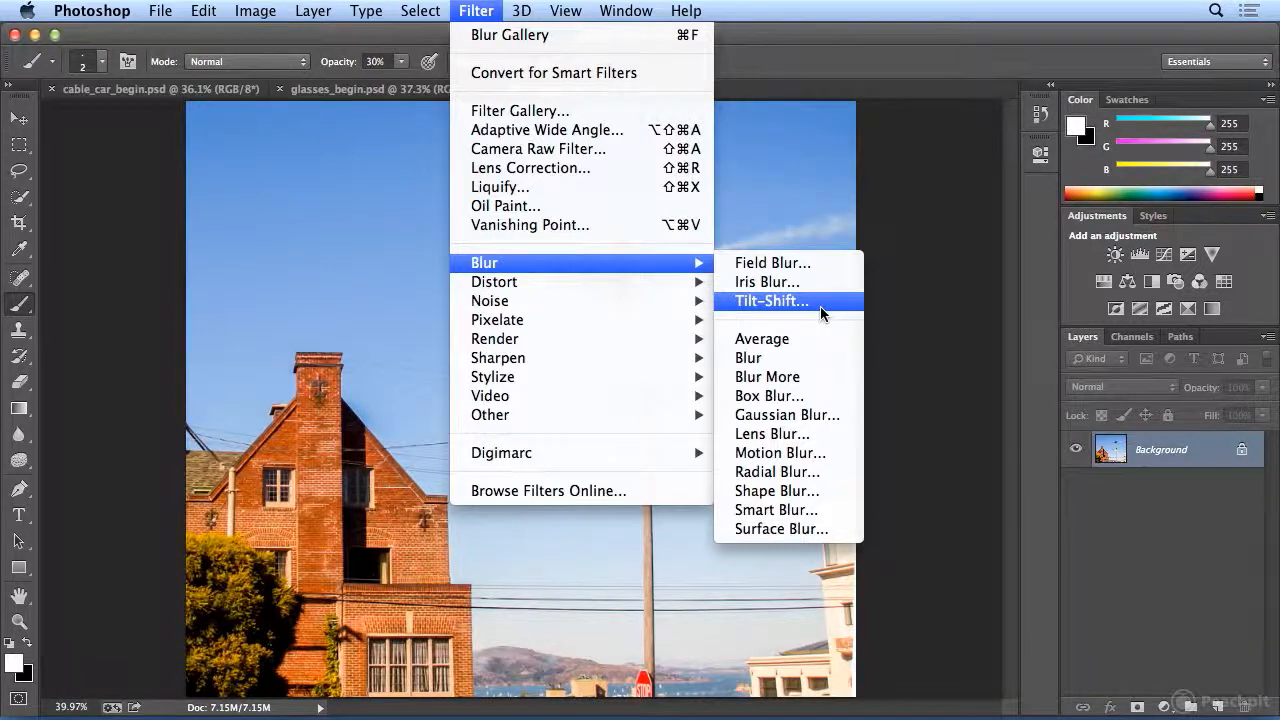
mouse_move(554, 72)
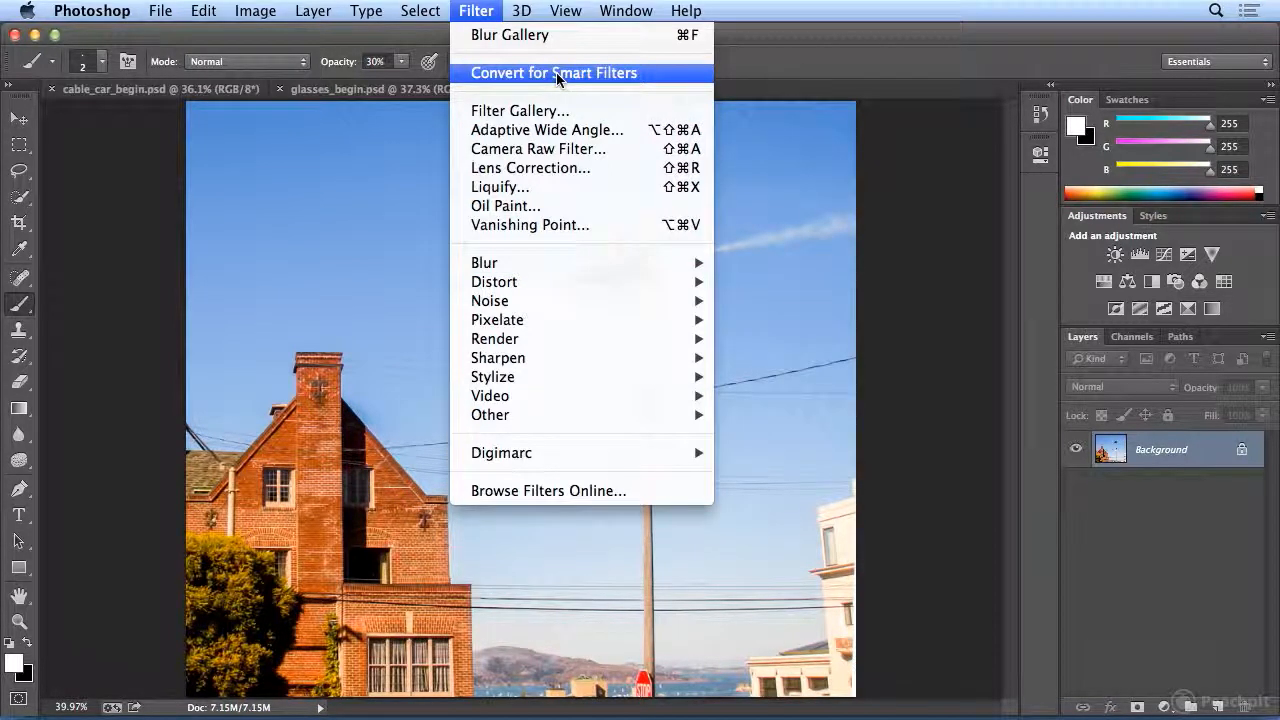
click(553, 72)
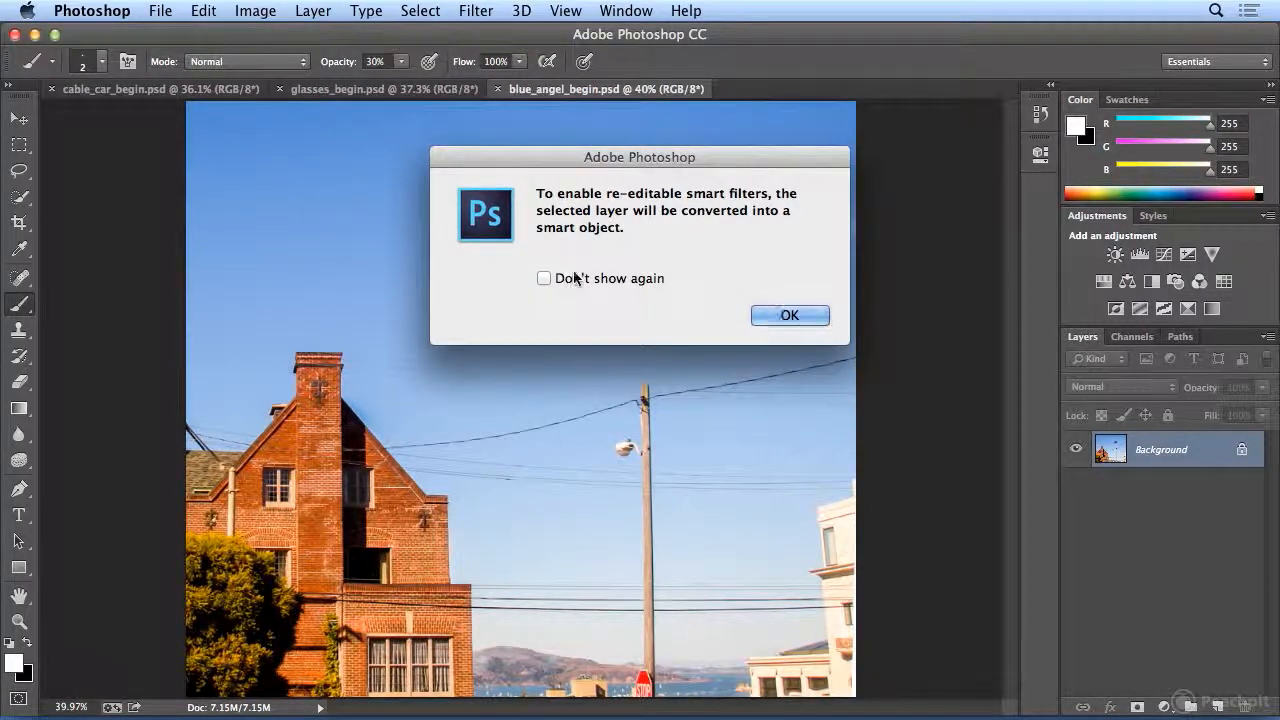
click(544, 278)
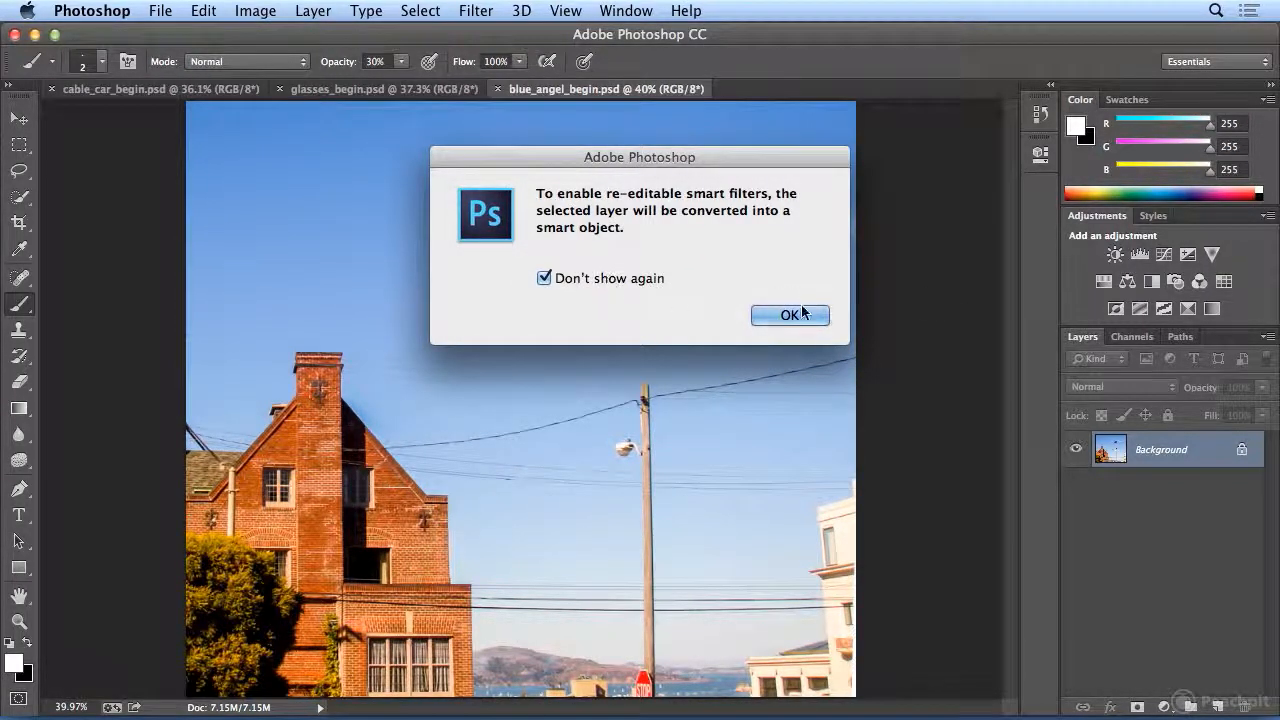
click(790, 314)
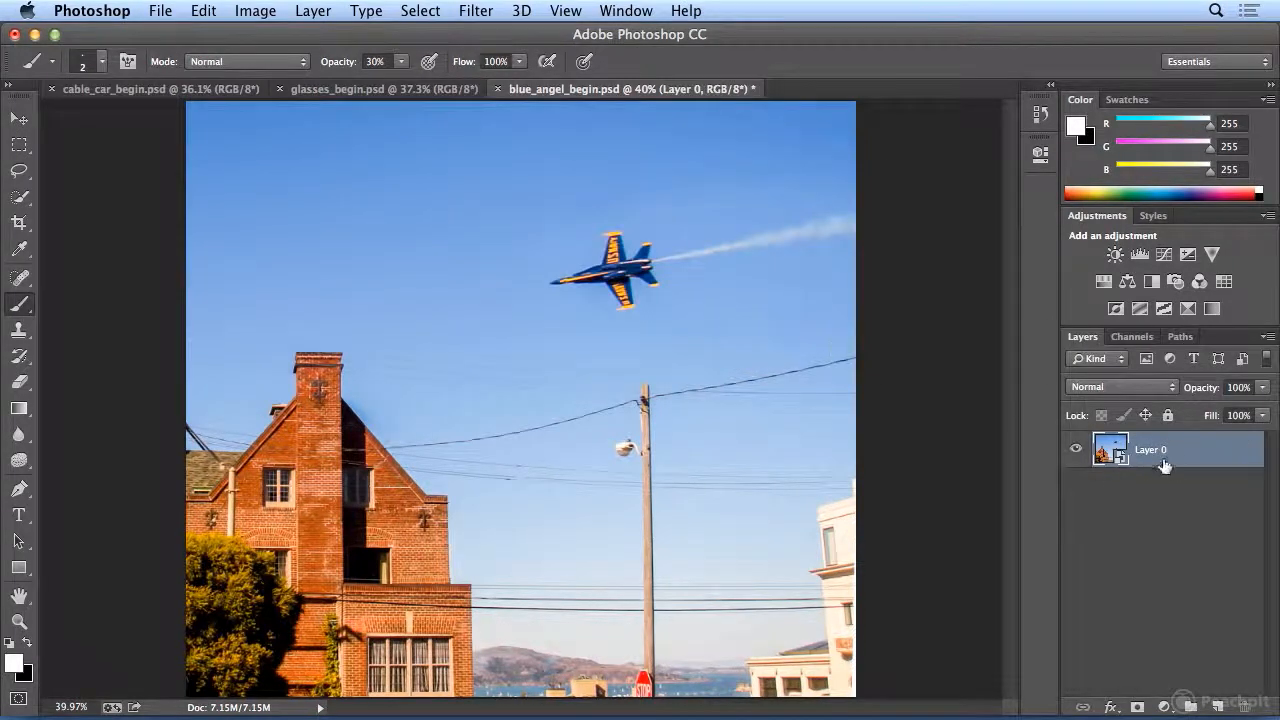
double_click(1150, 449)
text(blue angel)
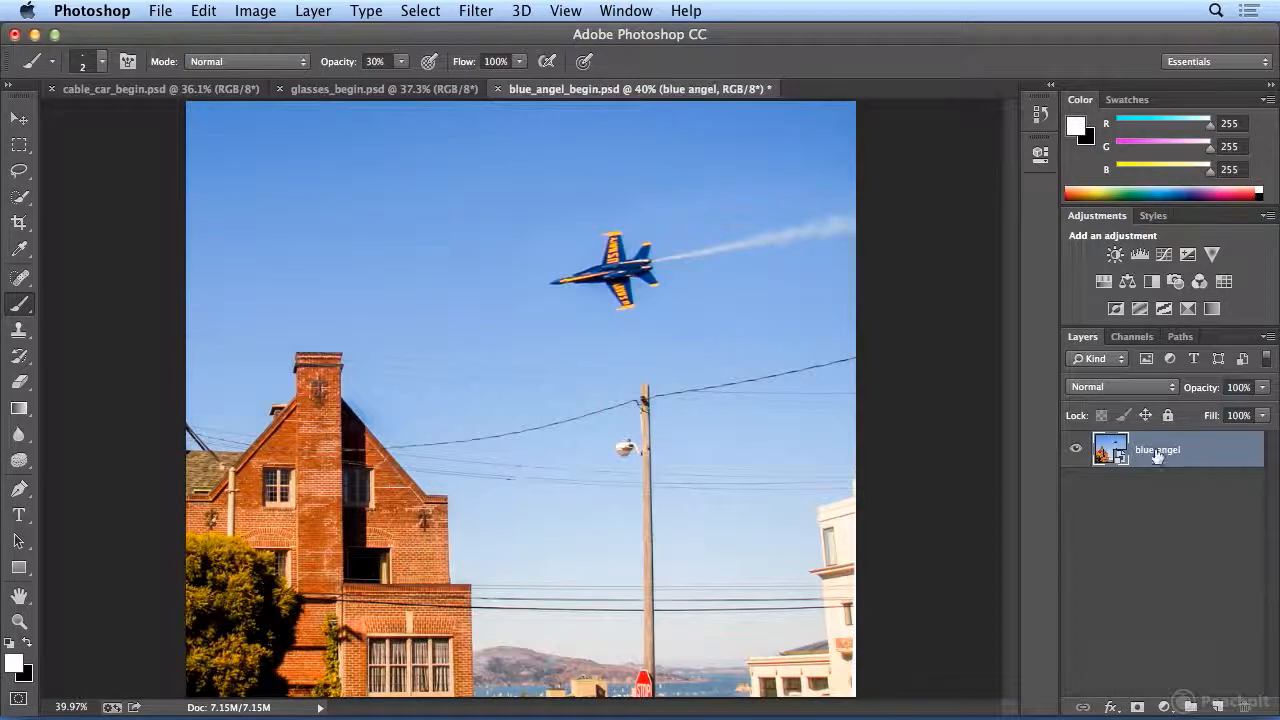
Start an Iris Blur on the jet photo and move its pin onto the jet.
click(475, 11)
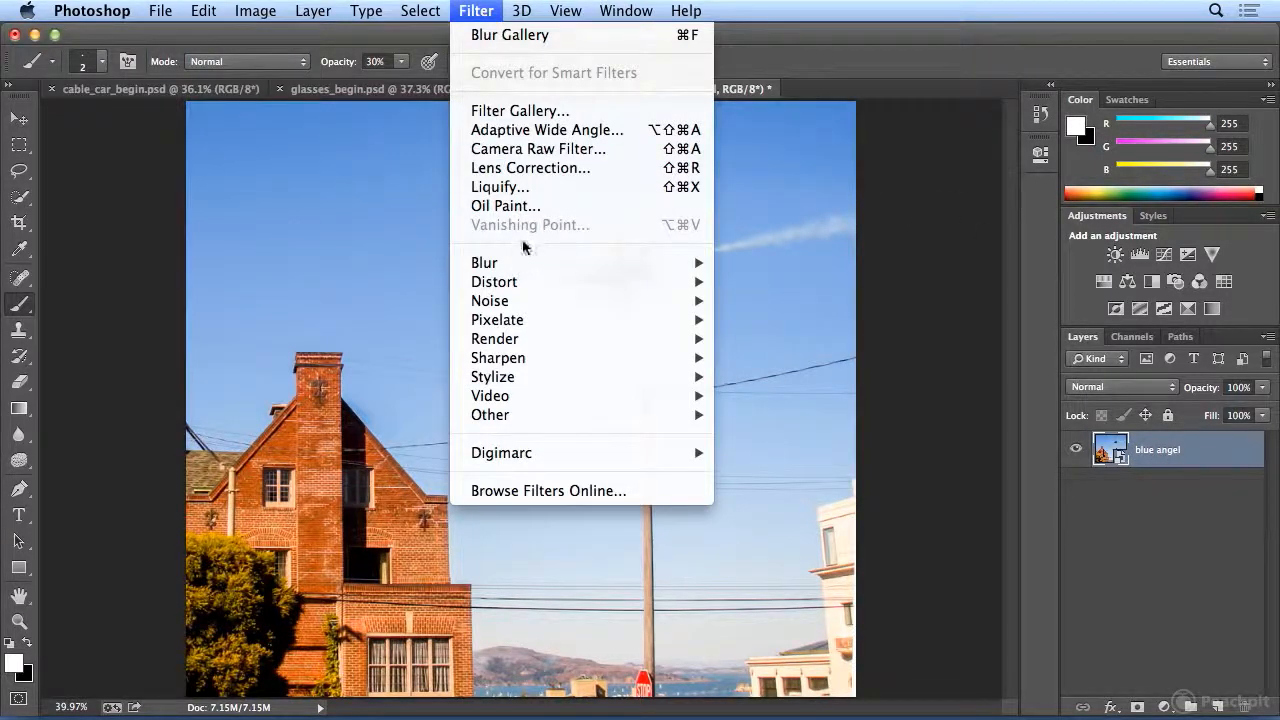
mouse_move(484, 262)
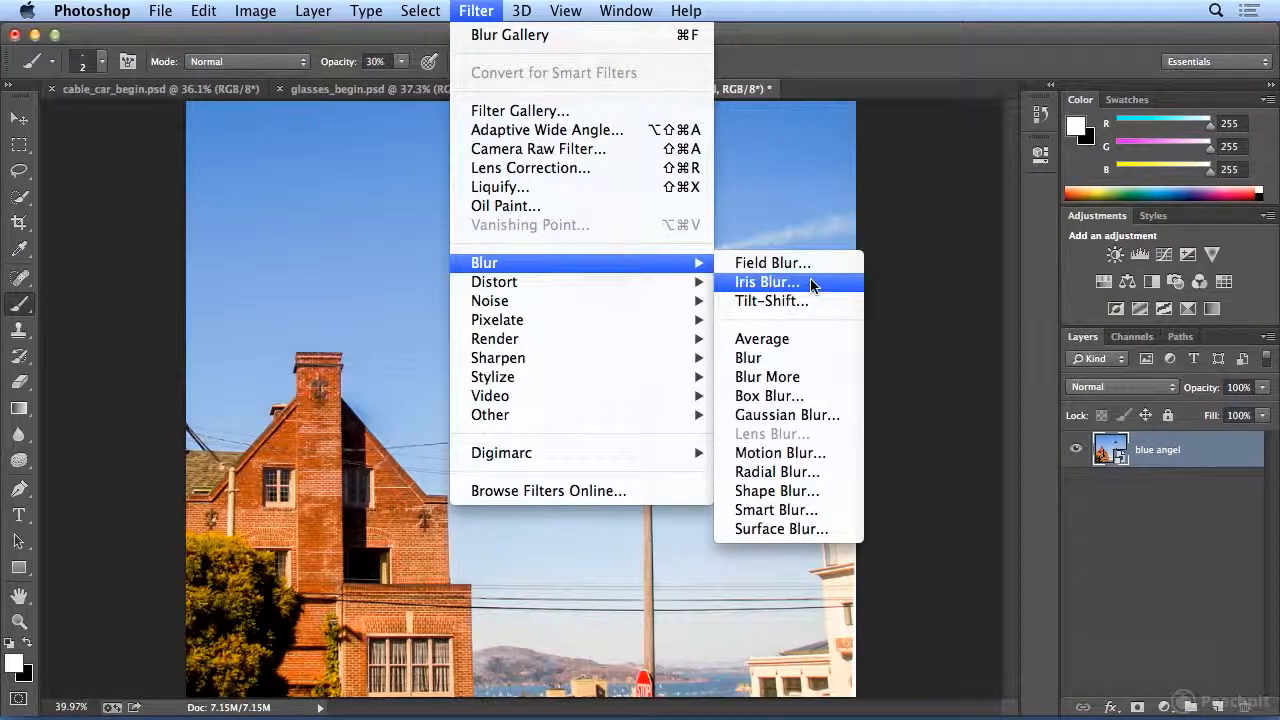
click(766, 282)
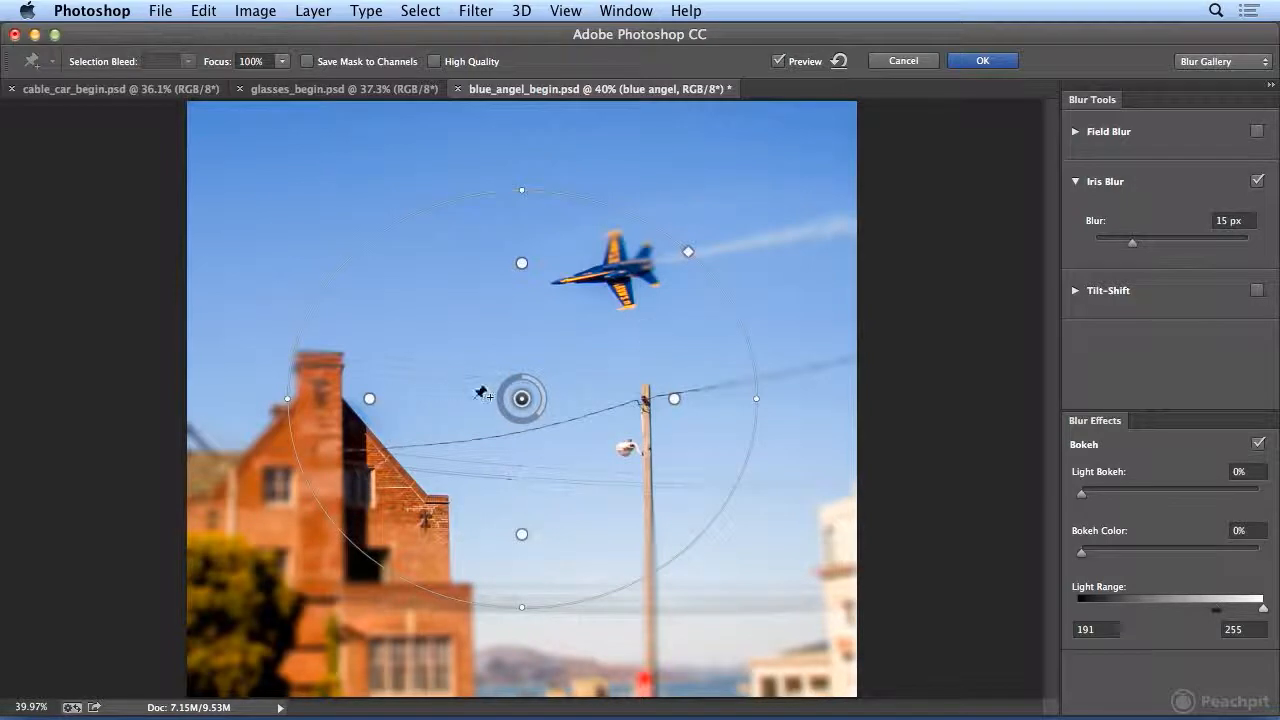
drag(520, 398, 617, 272)
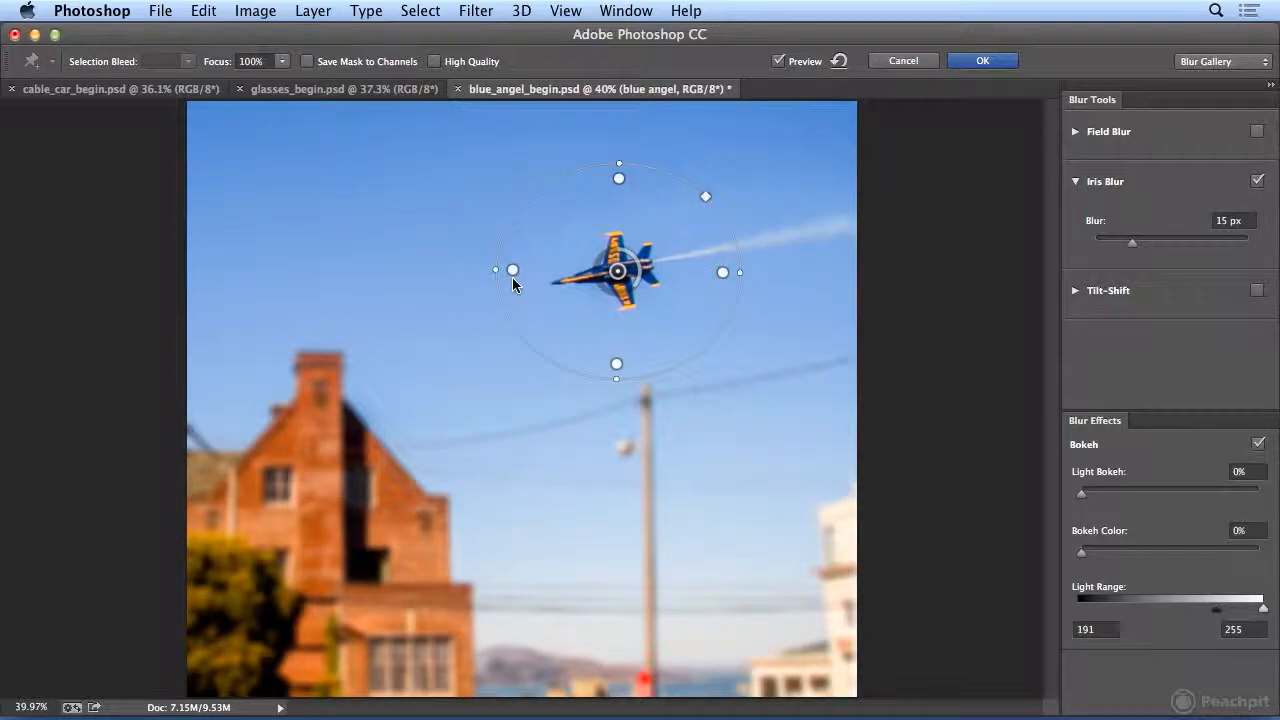
Reshape the focus ellipse tightly around the jet, with blur at 44 px.
drag(512, 270, 545, 272)
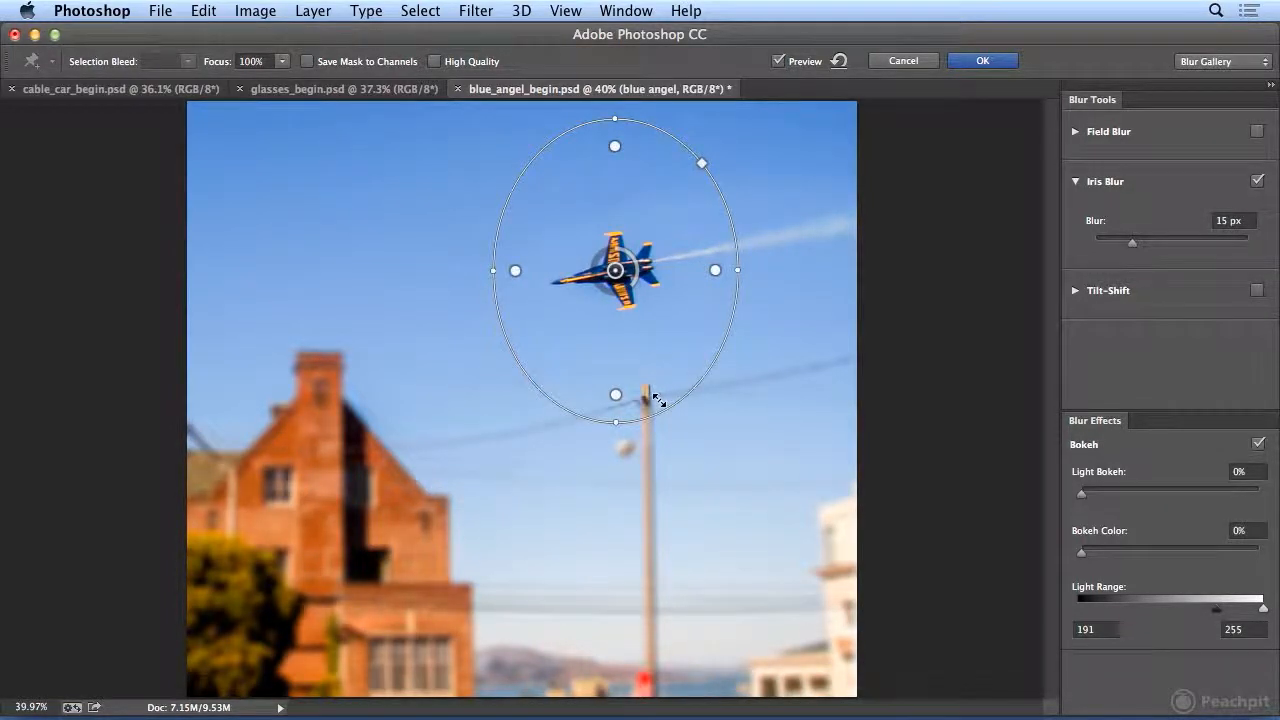
drag(650, 395, 668, 388)
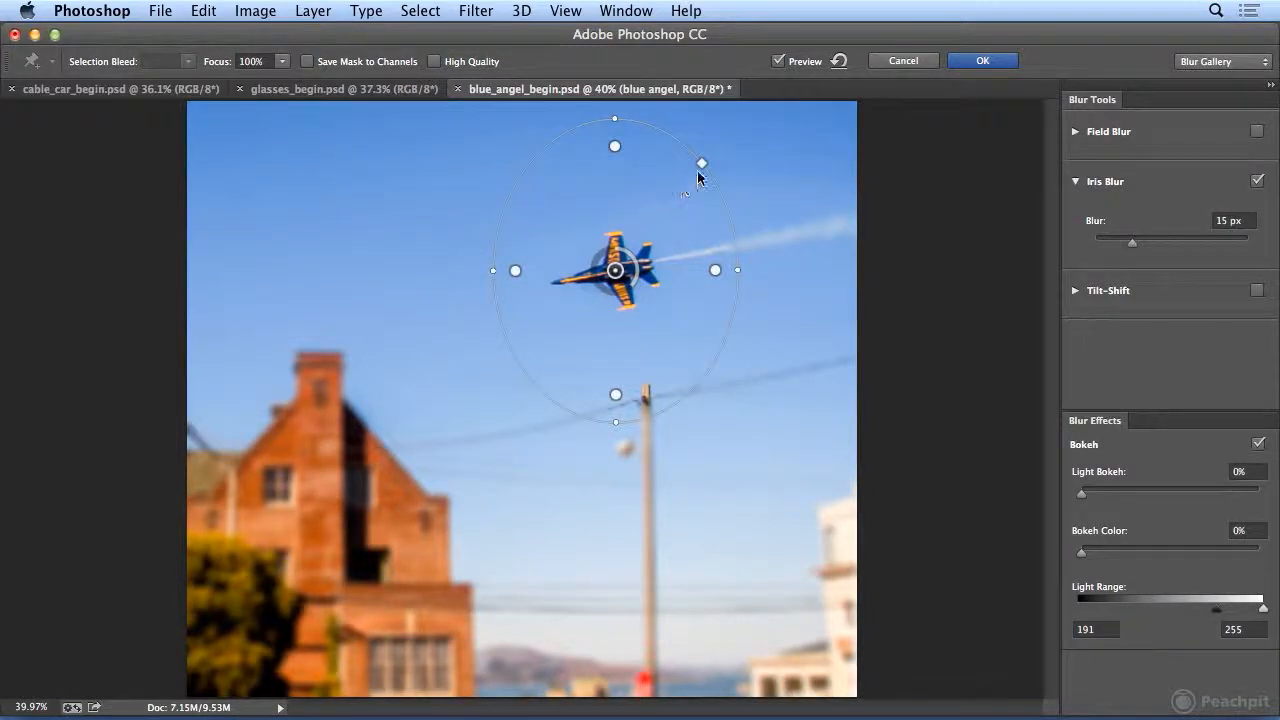
drag(701, 163, 728, 131)
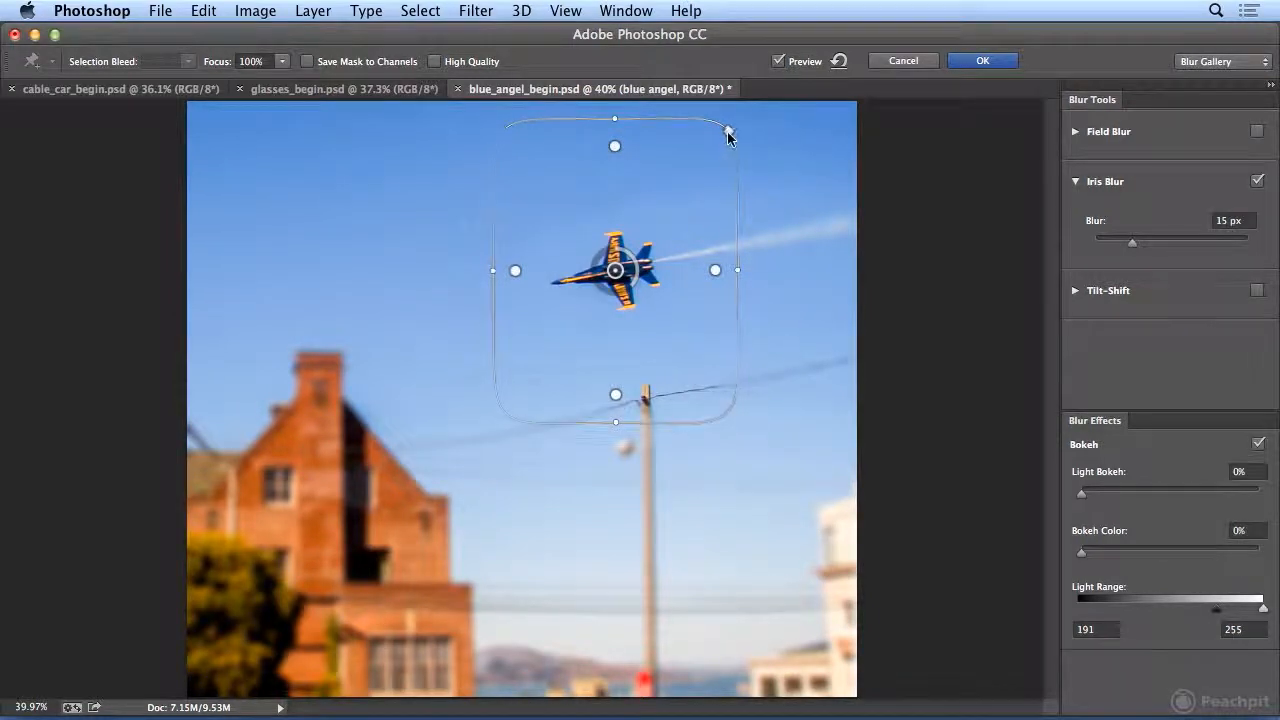
drag(730, 132, 701, 163)
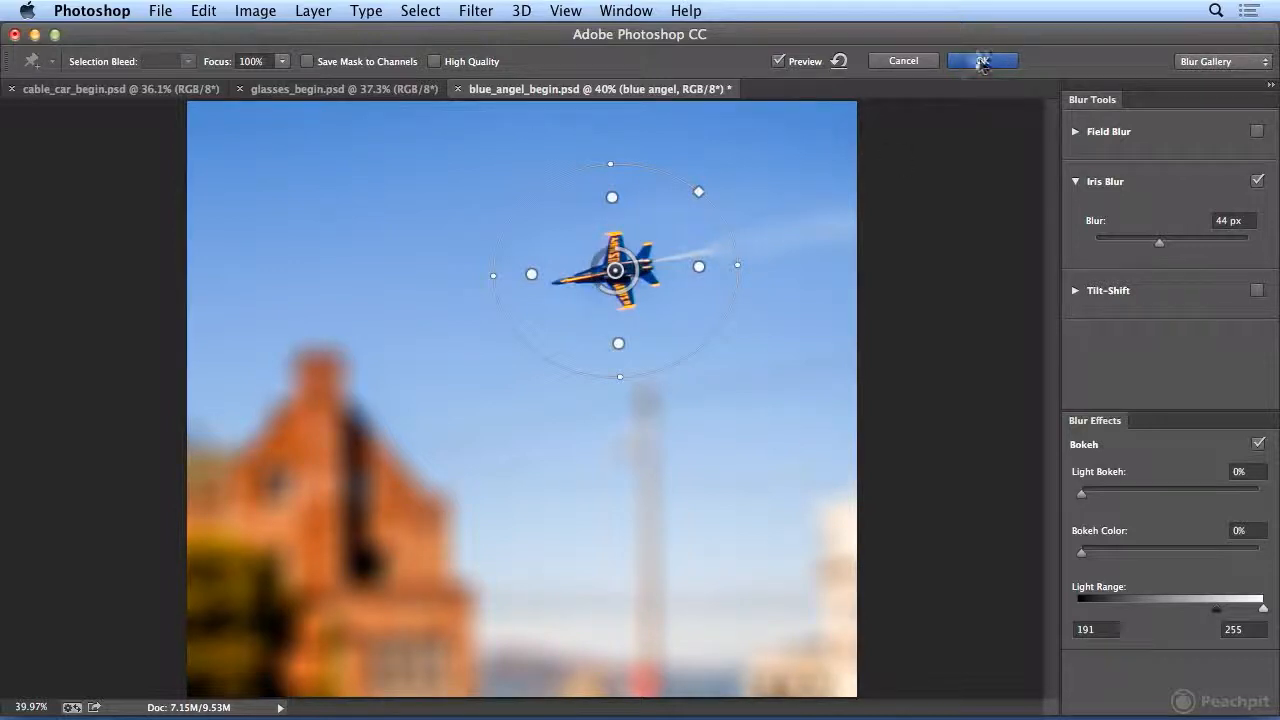
Stretch the ellipse along the contrail, set blur to 26 px, and commit the Iris Blur.
click(981, 60)
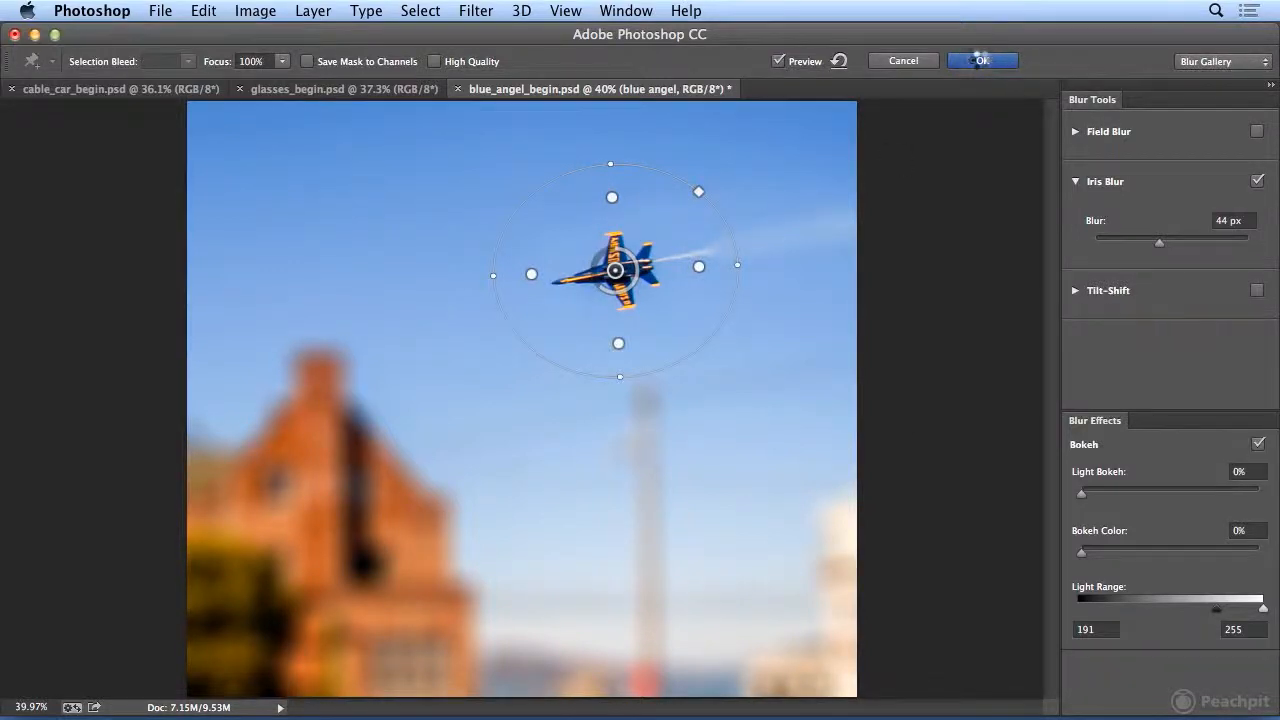
click(981, 60)
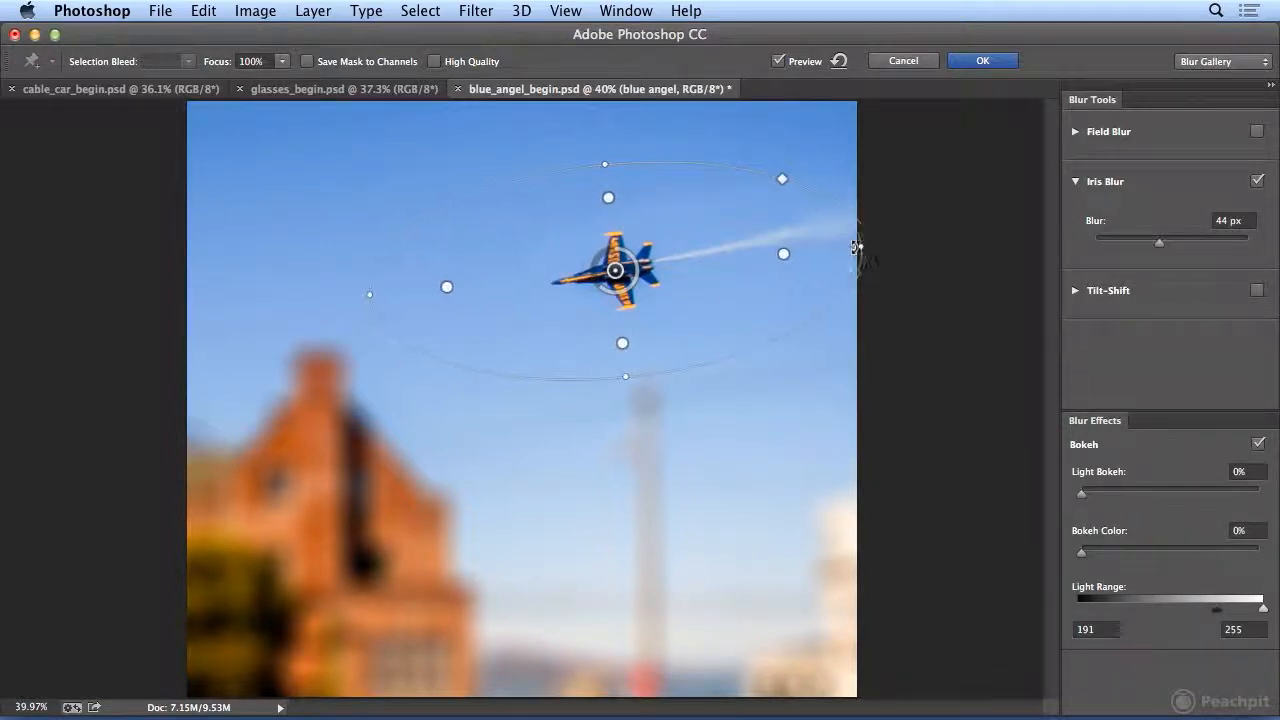
drag(615, 270, 650, 270)
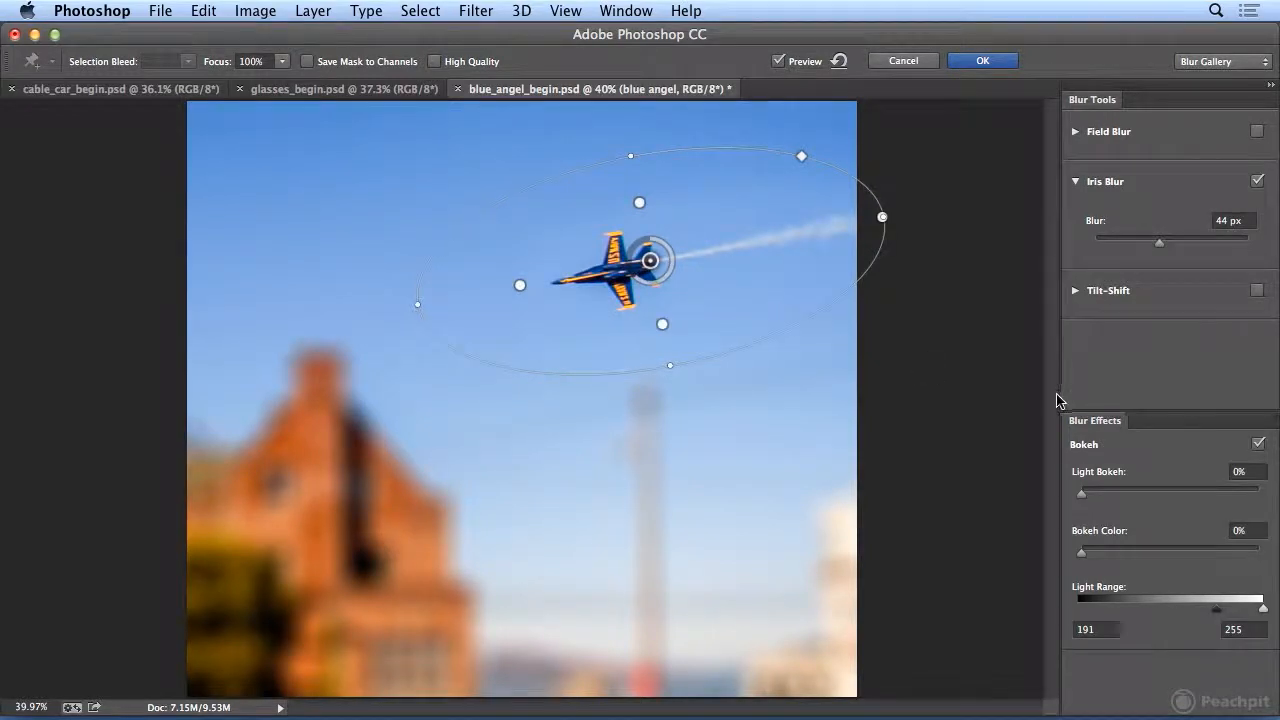
drag(660, 250, 648, 280)
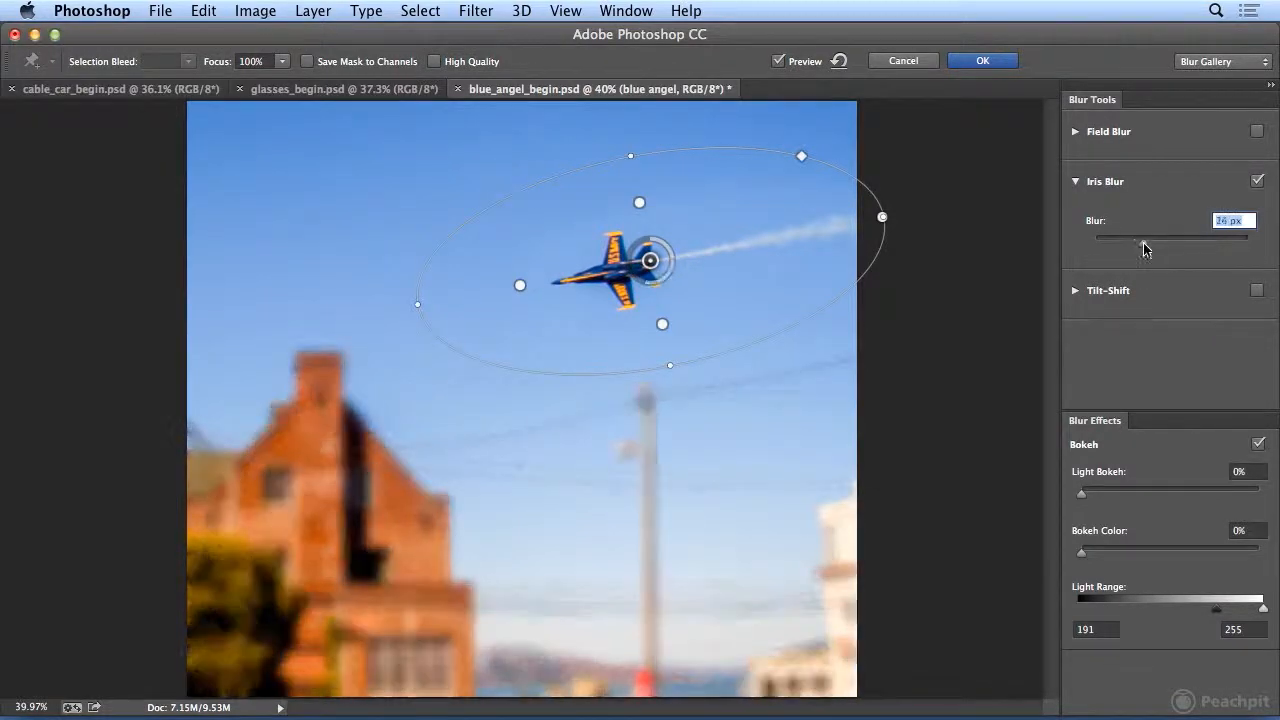
drag(1145, 237, 1150, 237)
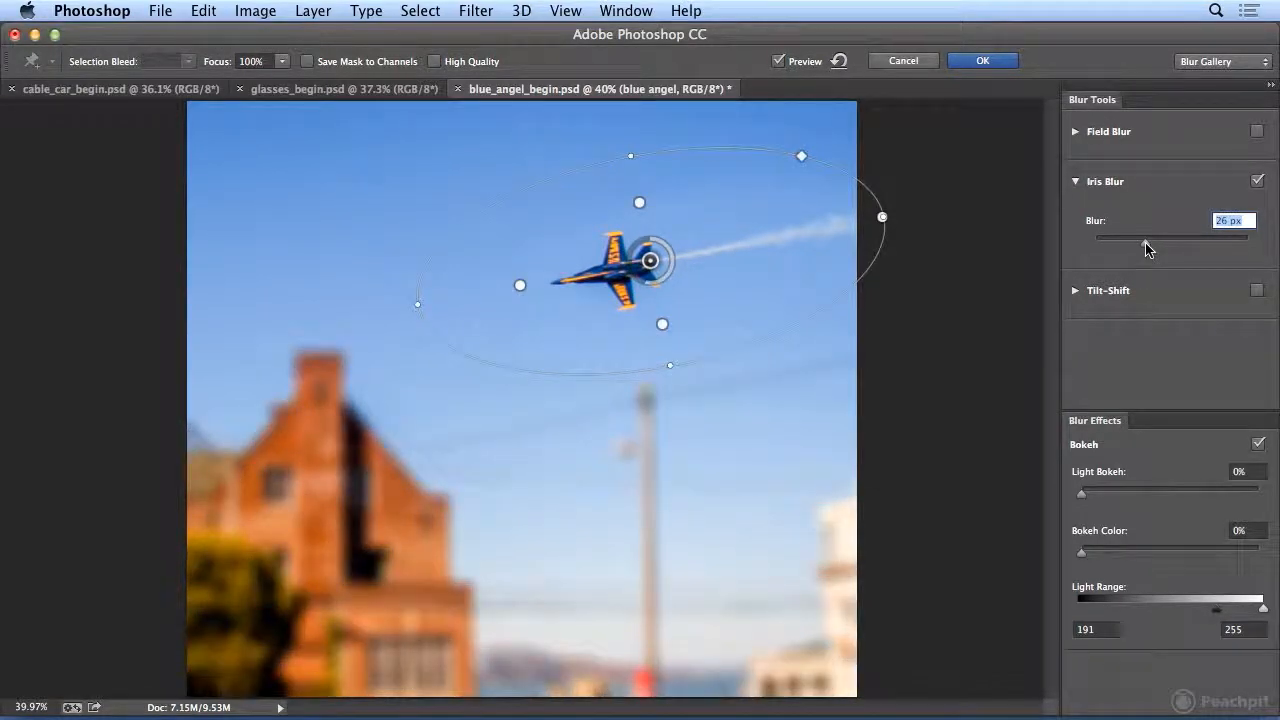
click(981, 60)
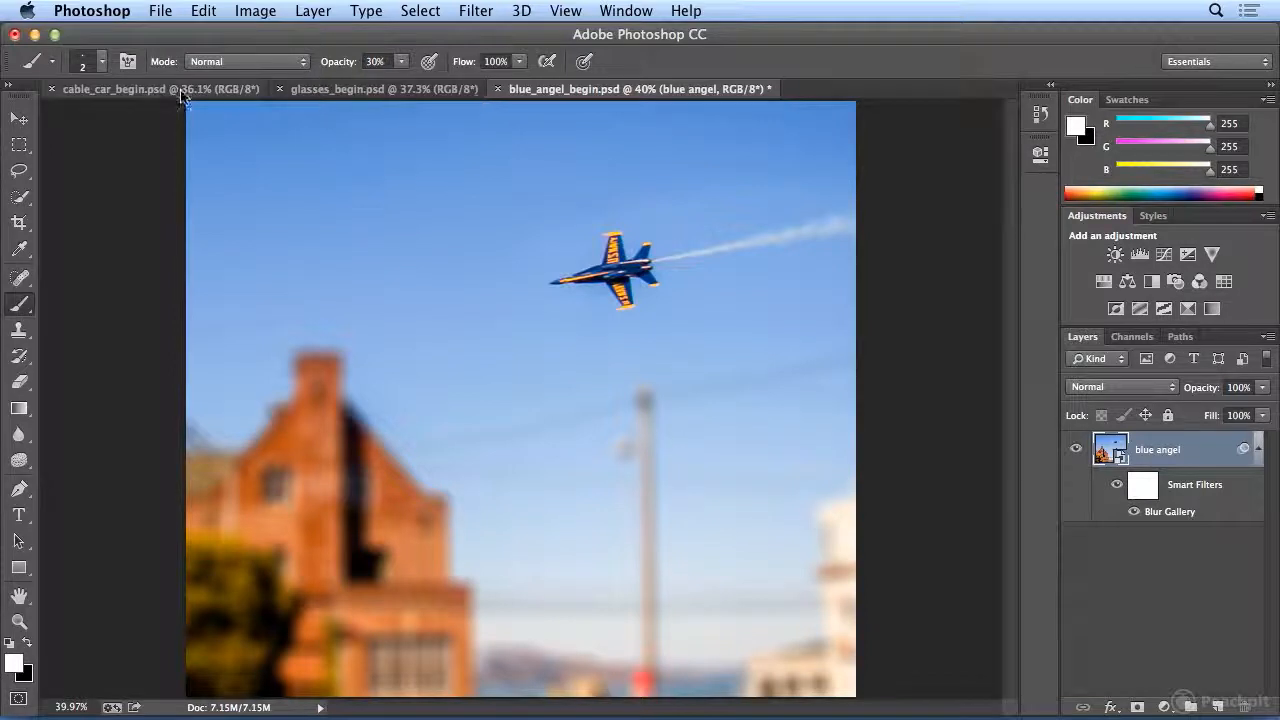
Switch to the cable car photo, convert it for Smart Filters and name it 'cable car'.
click(130, 89)
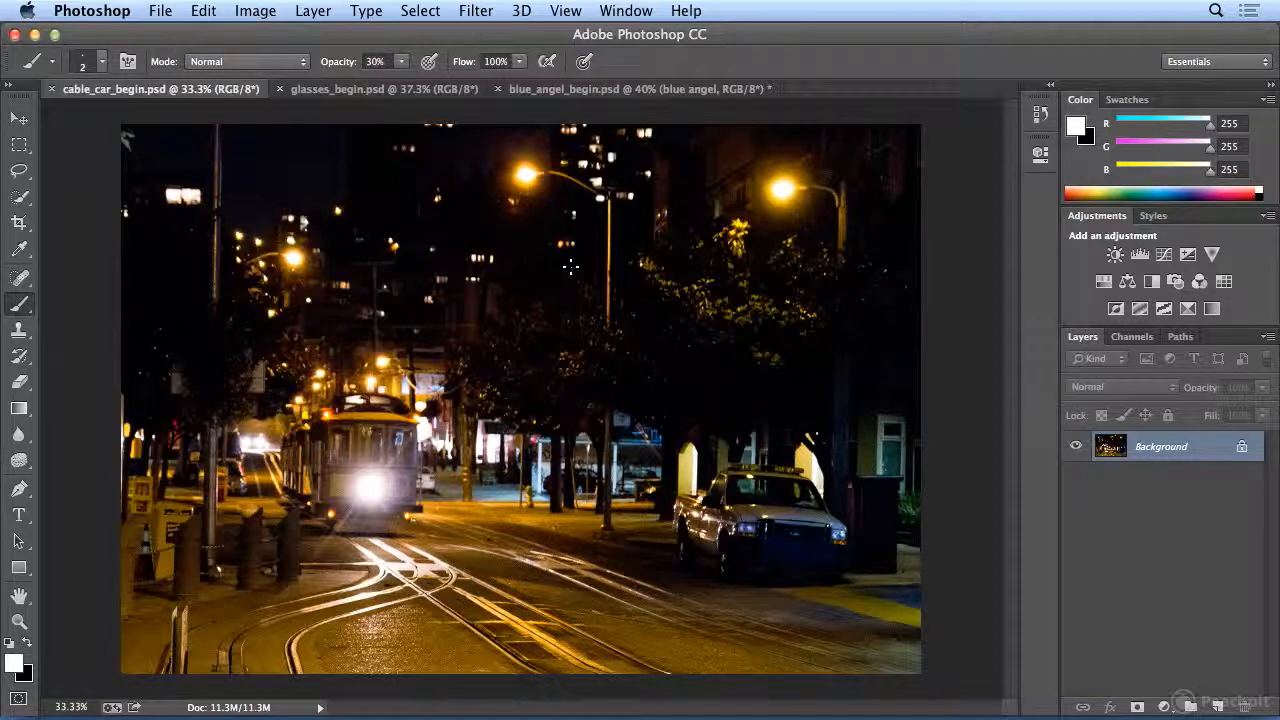
click(476, 11)
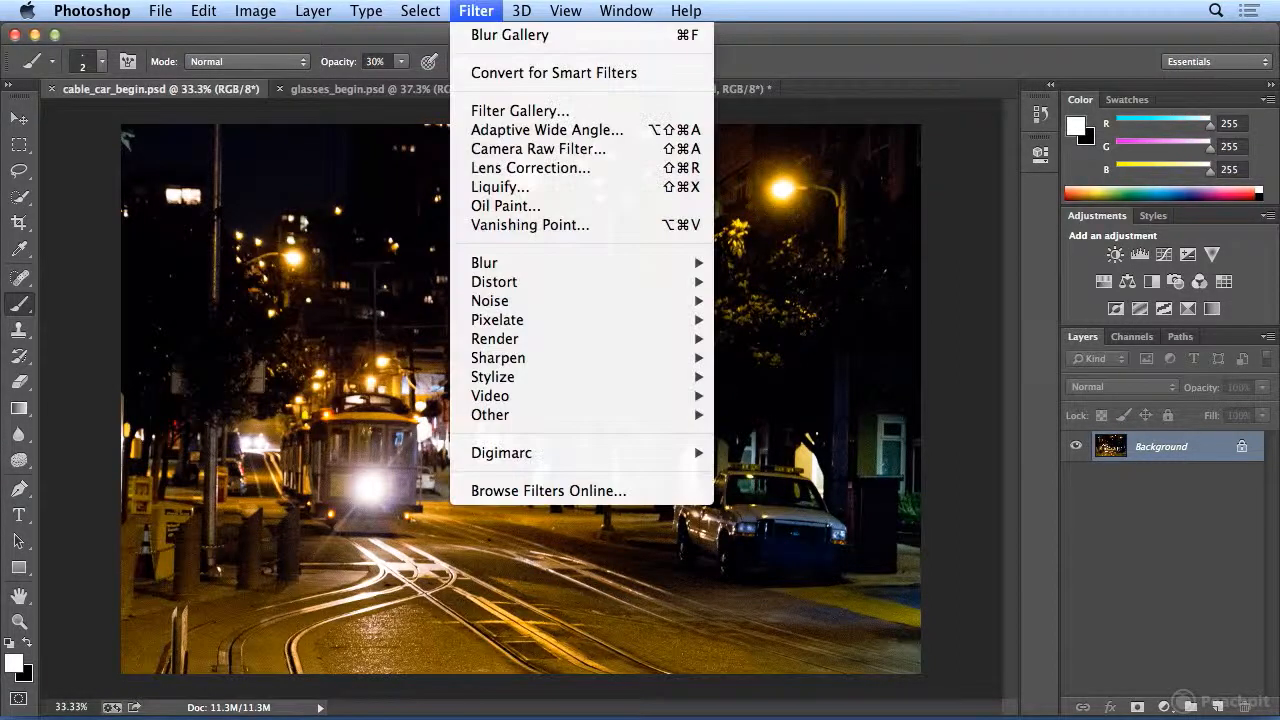
mouse_move(553, 72)
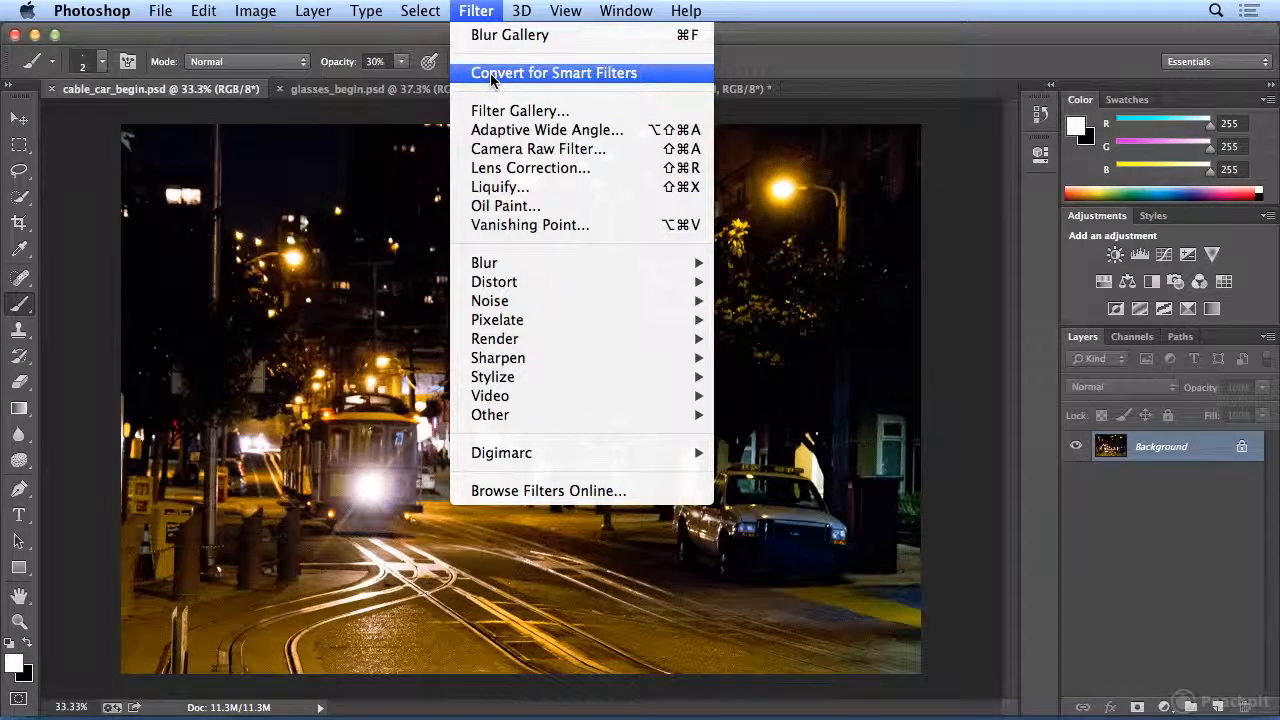
click(553, 72)
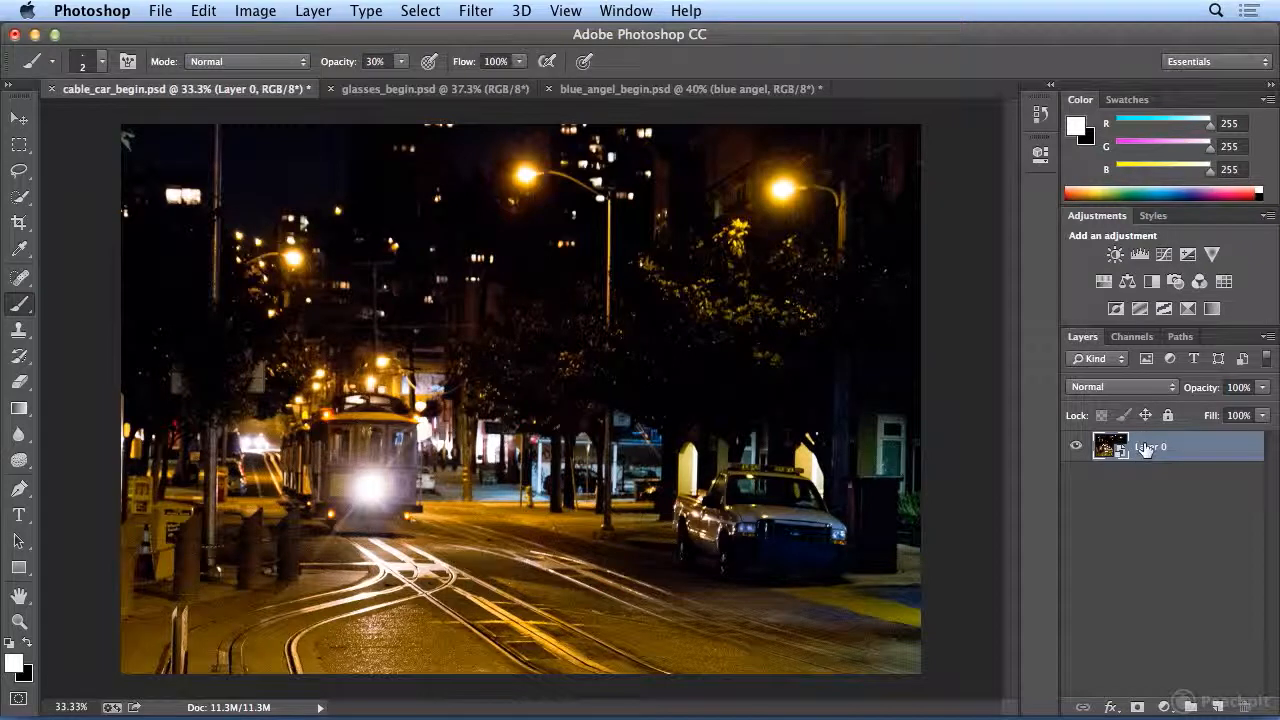
double_click(1151, 446)
text(cable car)
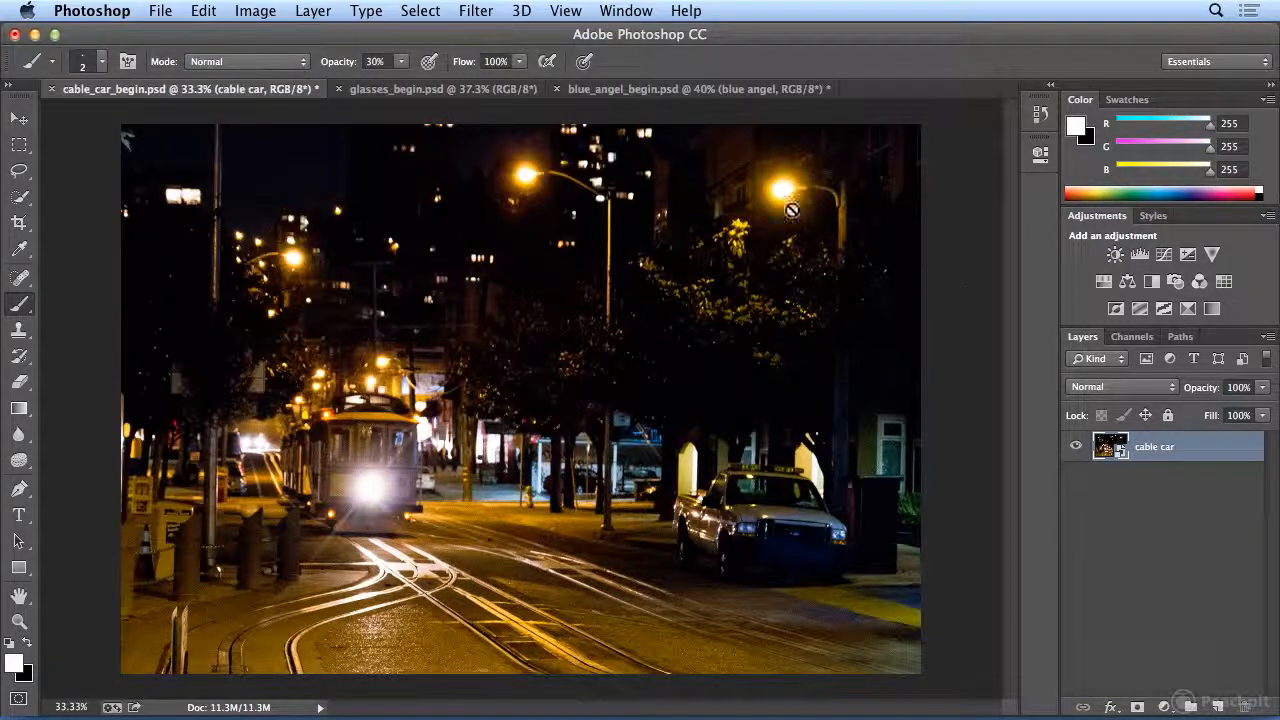
Start a Field Blur and settle the first pin's blur at a moderate amount.
click(476, 11)
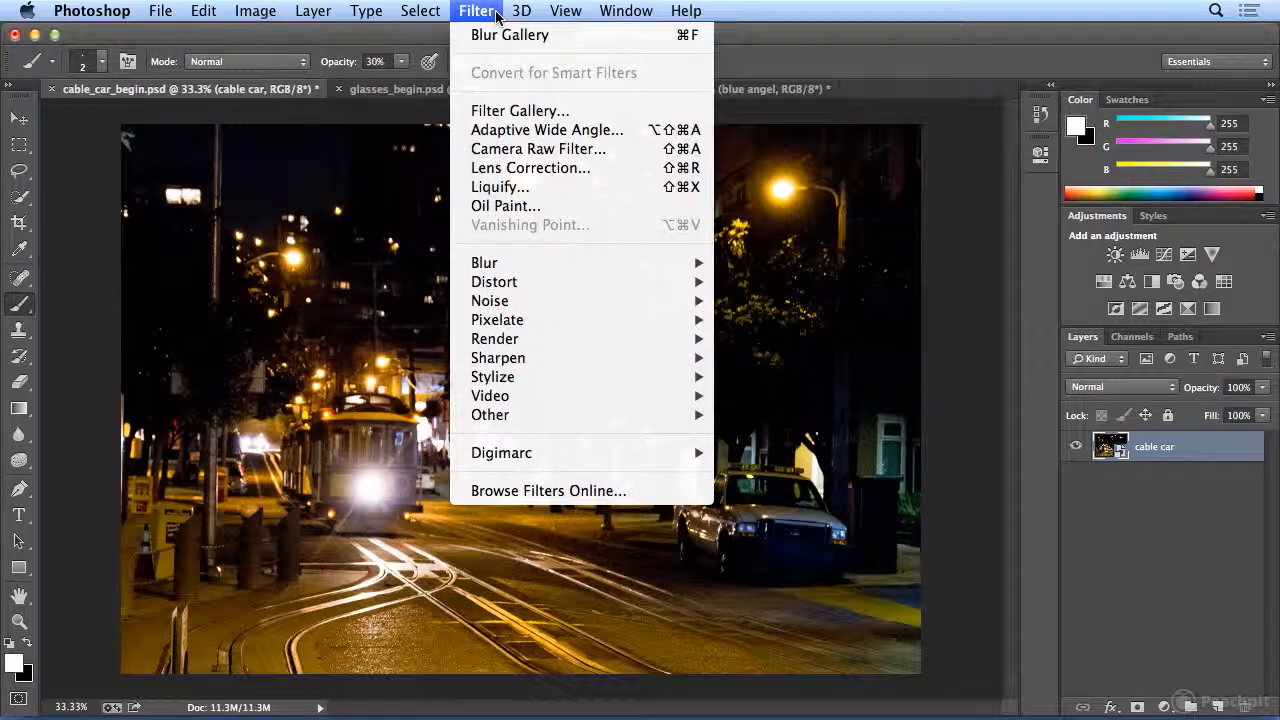
mouse_move(484, 262)
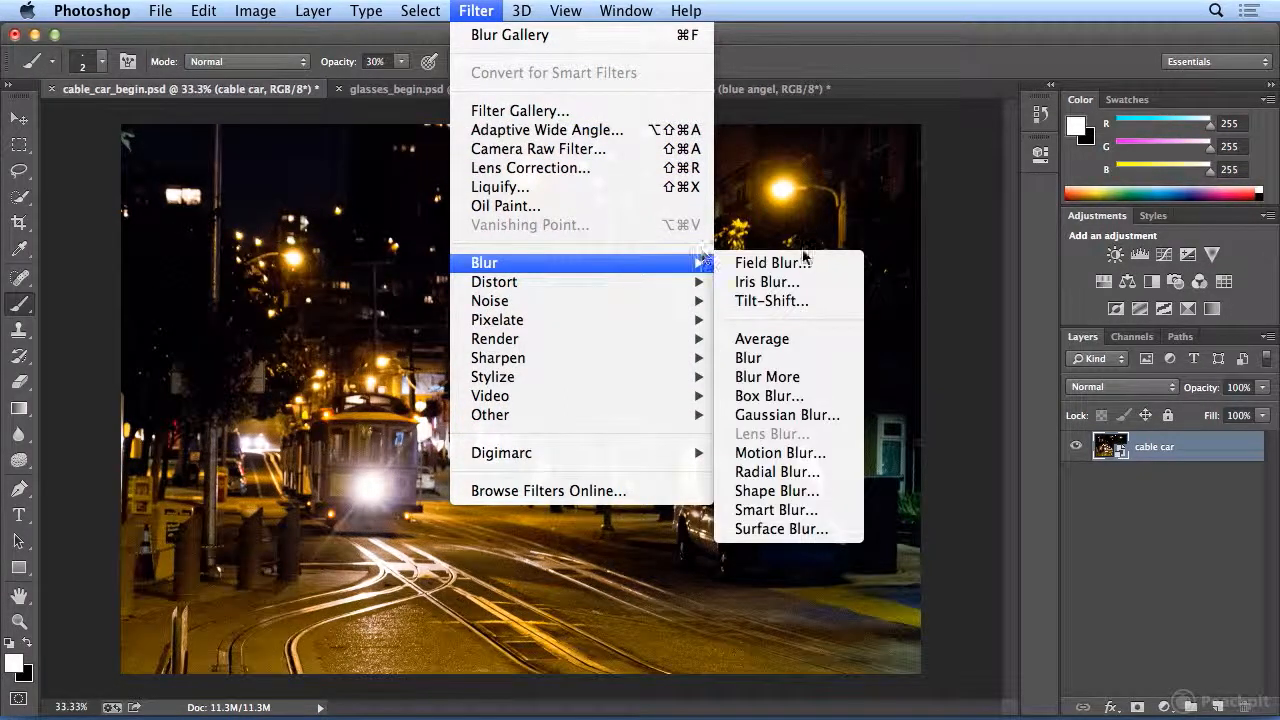
click(773, 262)
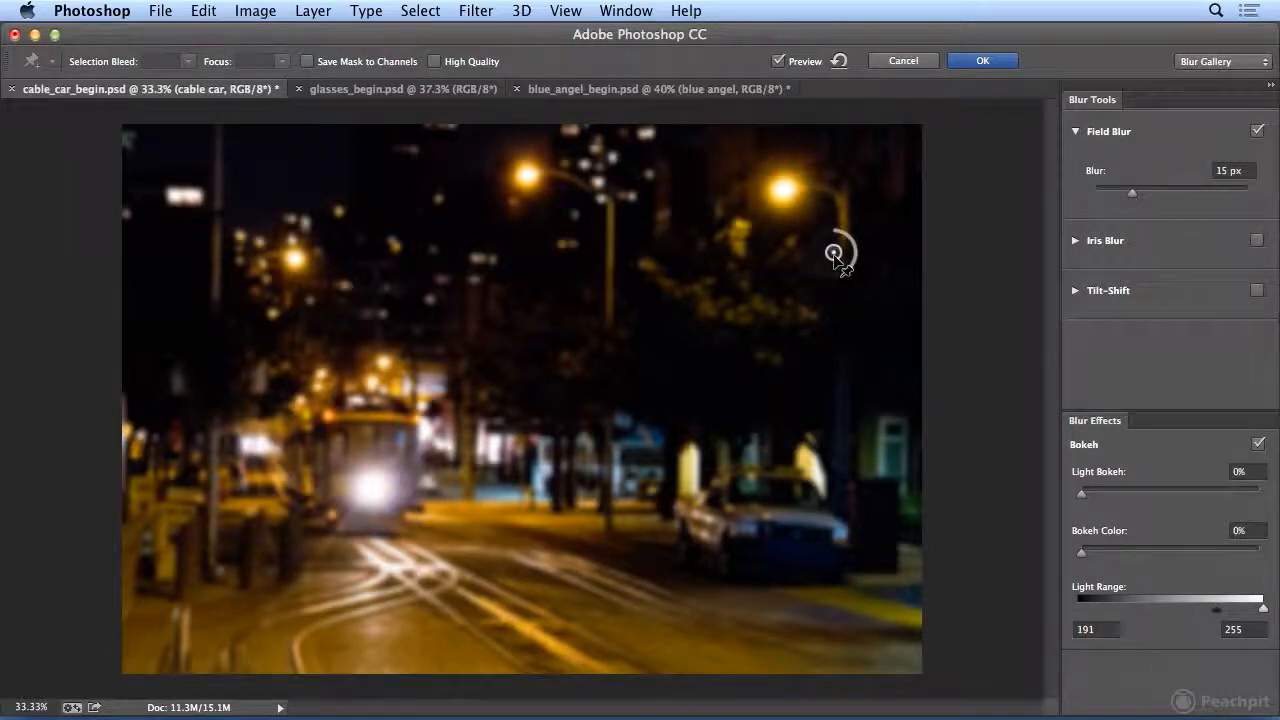
drag(833, 252, 815, 245)
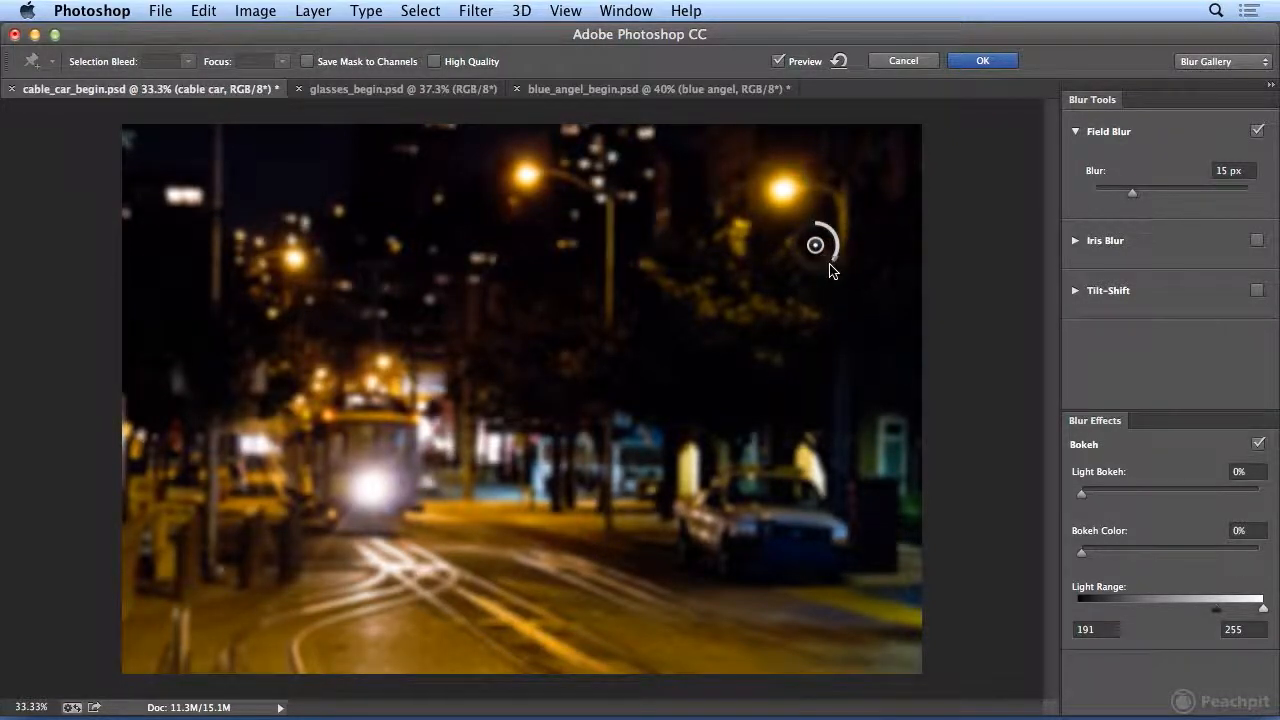
drag(840, 245, 823, 240)
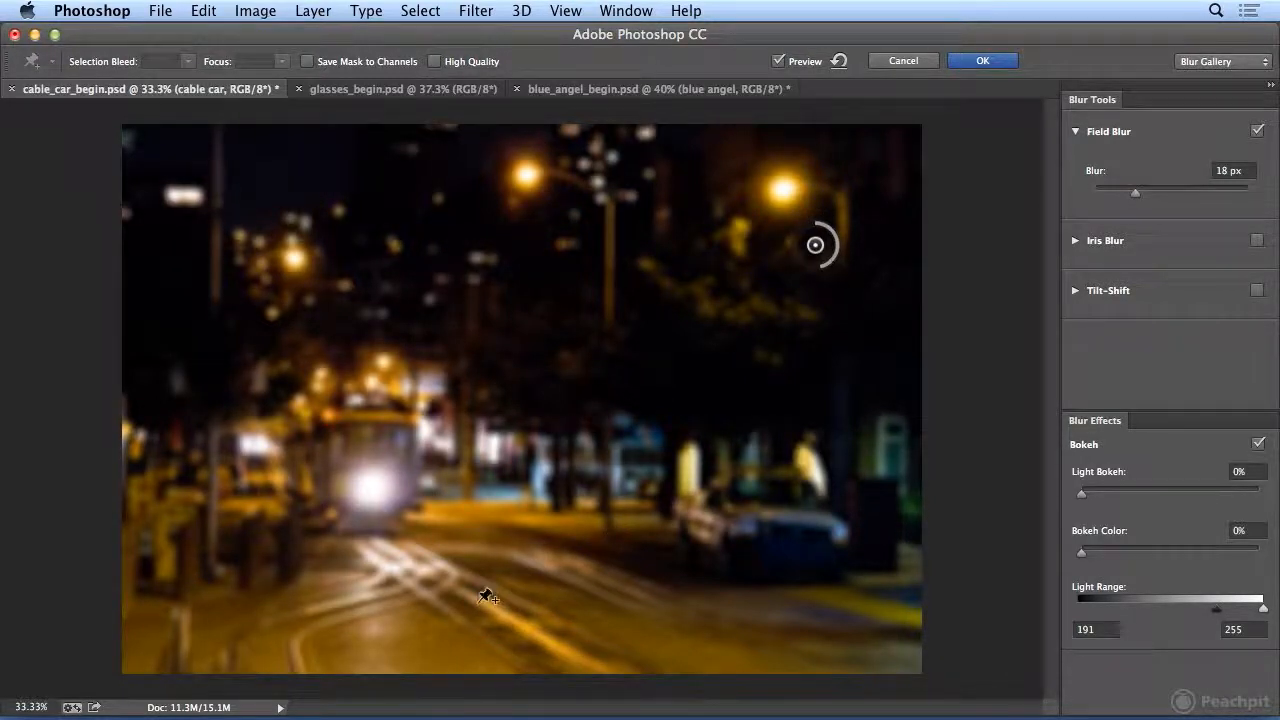
mouse_move(463, 592)
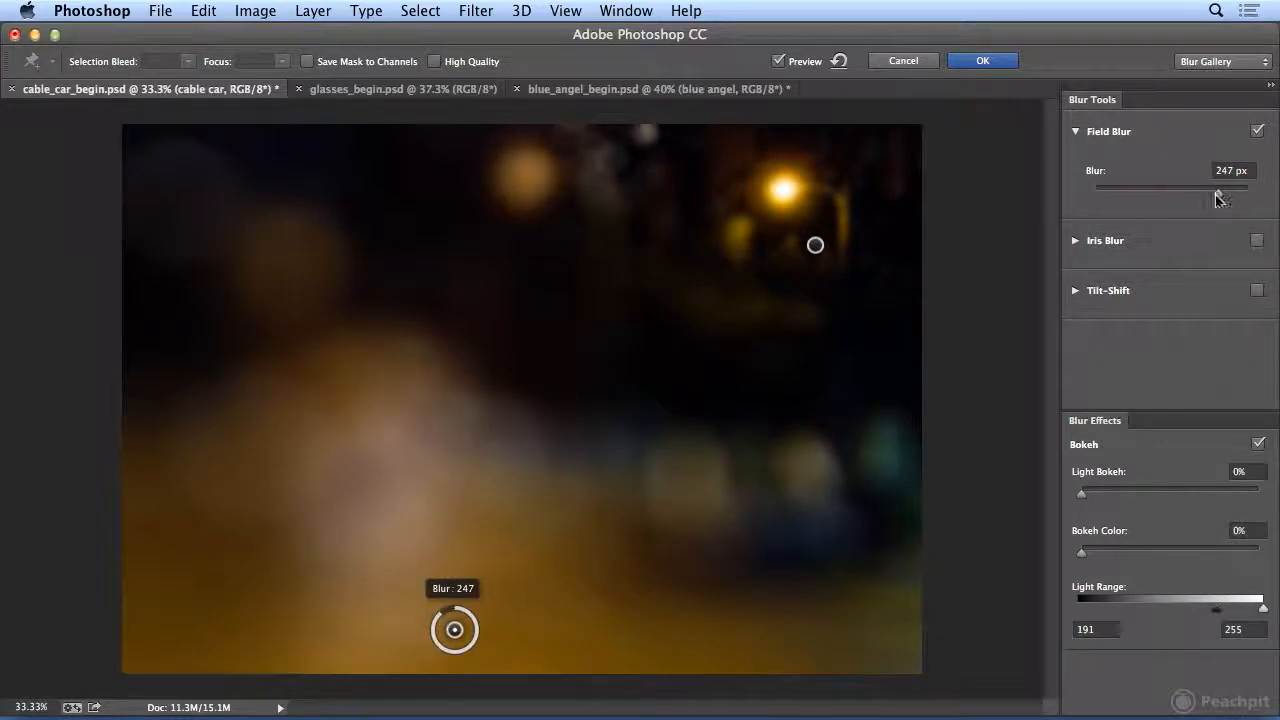
drag(1218, 187, 1098, 187)
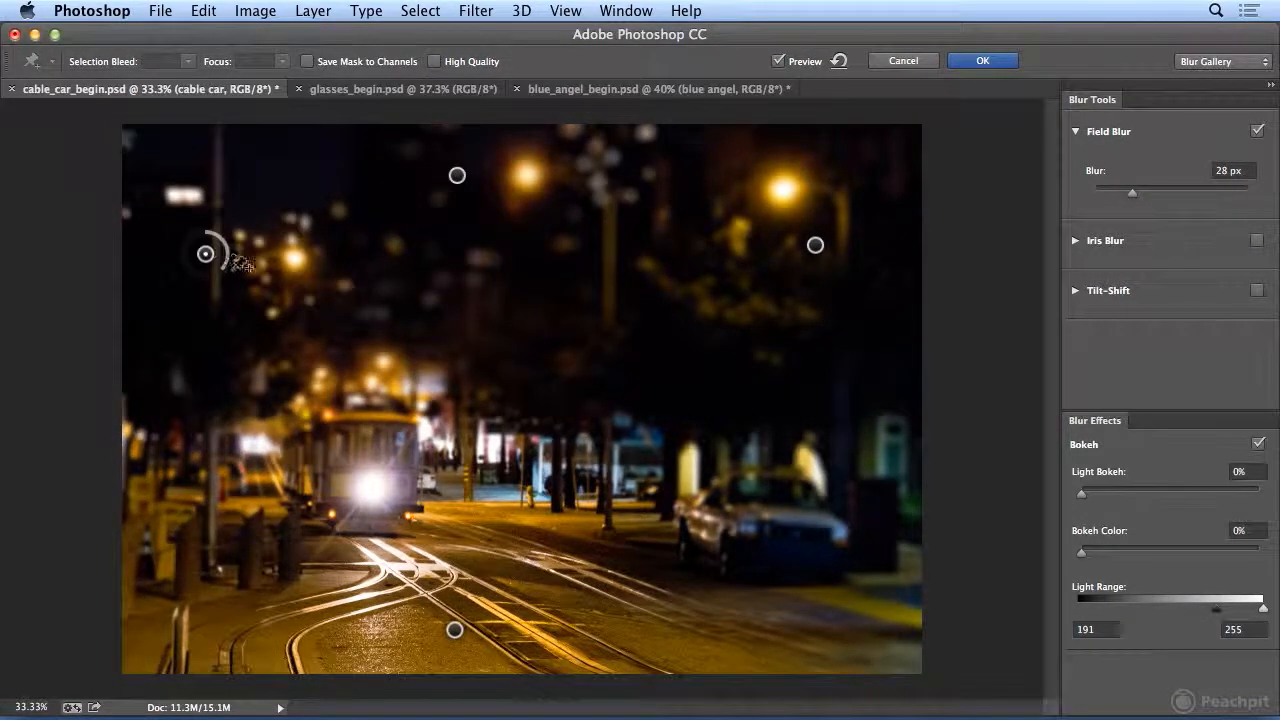
Adjust blur on the left and central pins, moving the right-hand pin toward the centre.
drag(225, 253, 205, 253)
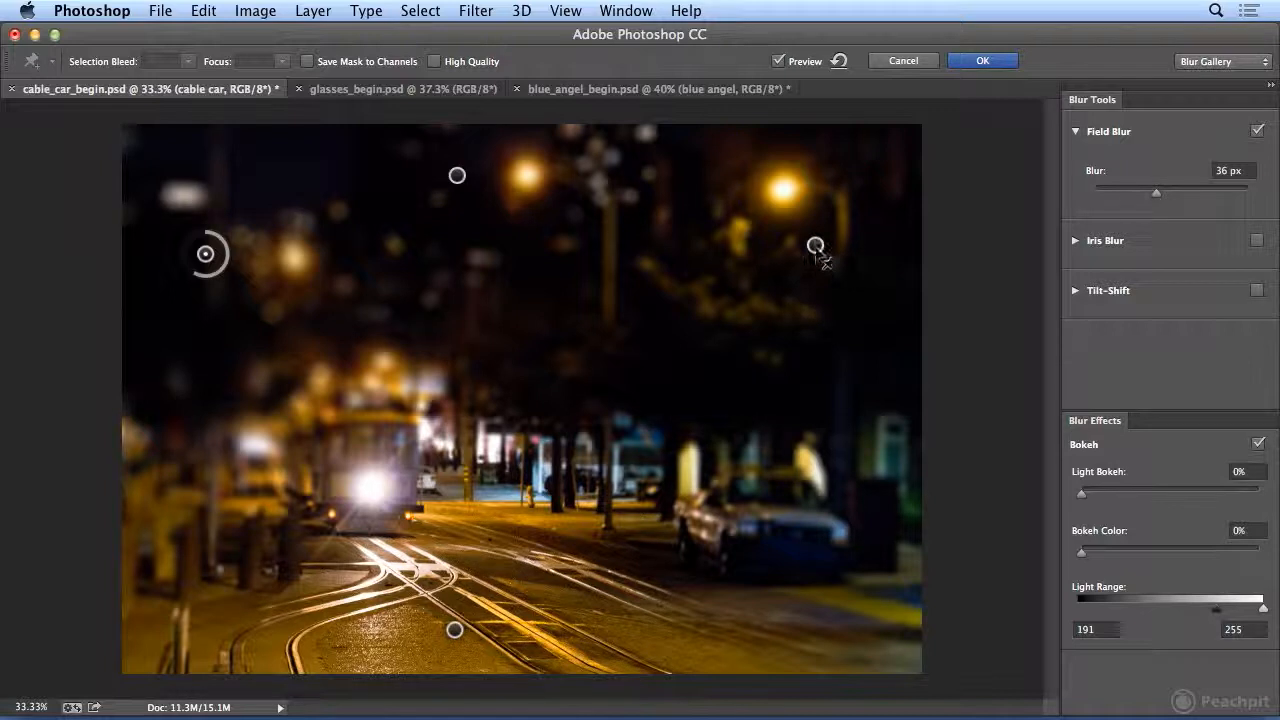
drag(815, 248, 785, 268)
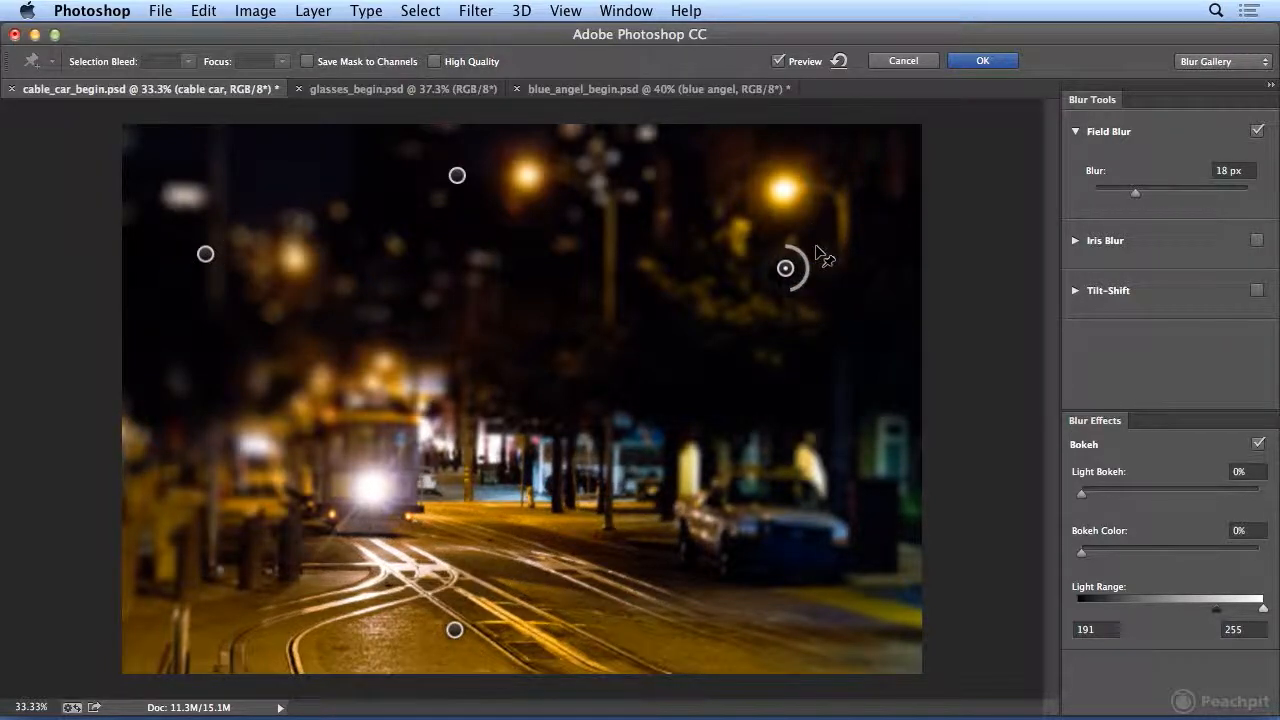
drag(785, 267, 713, 322)
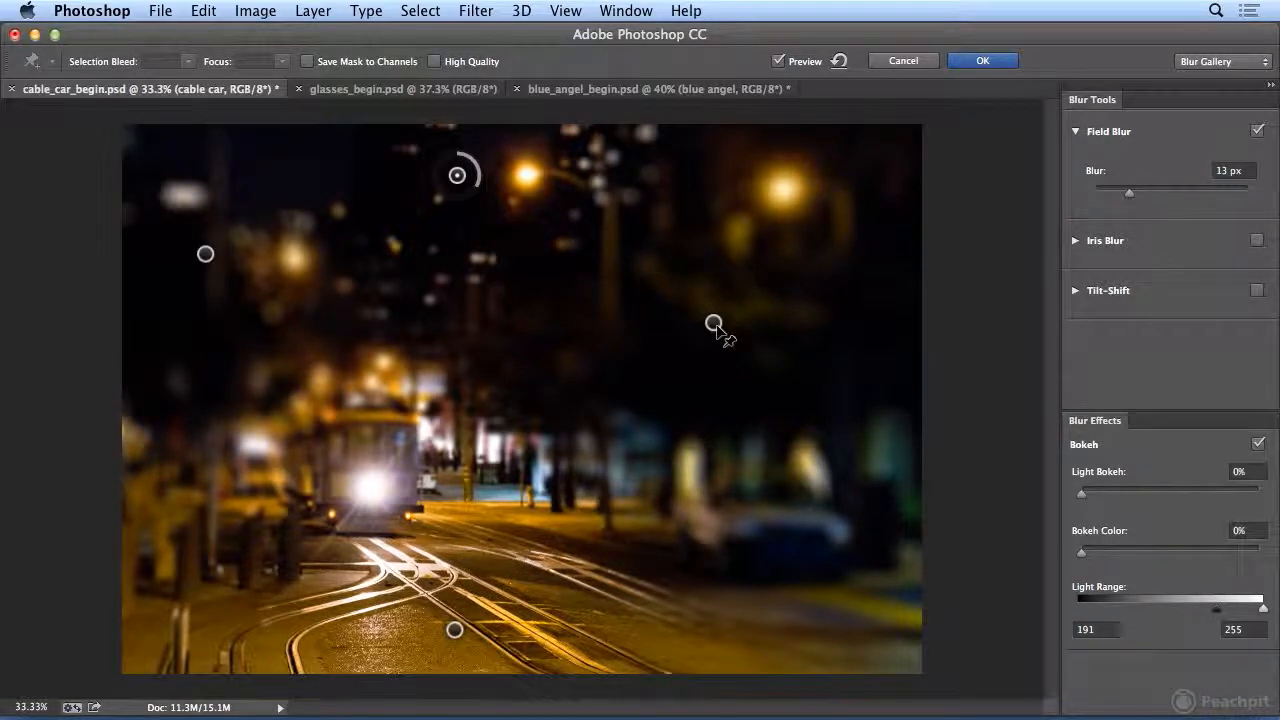
drag(490, 175, 445, 185)
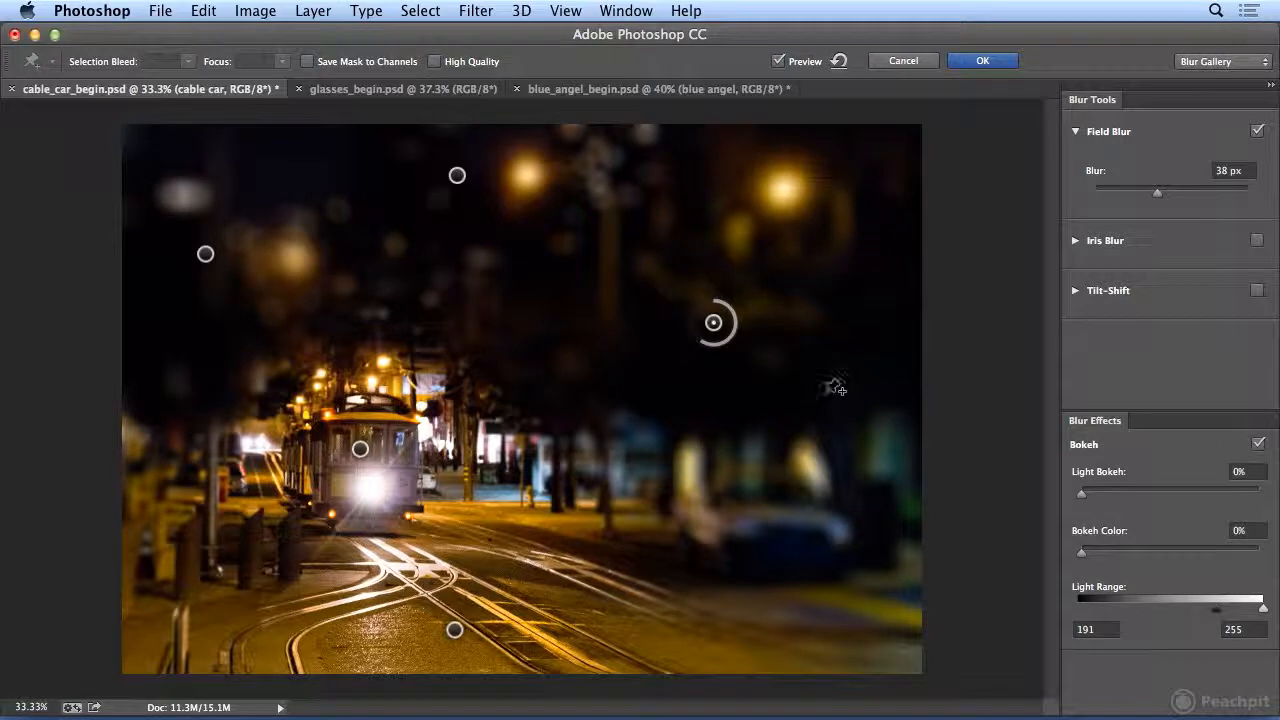
Lower the central pin, add zero-blur pins on the tracks, and raise the central blur to 53 px.
drag(713, 322, 687, 366)
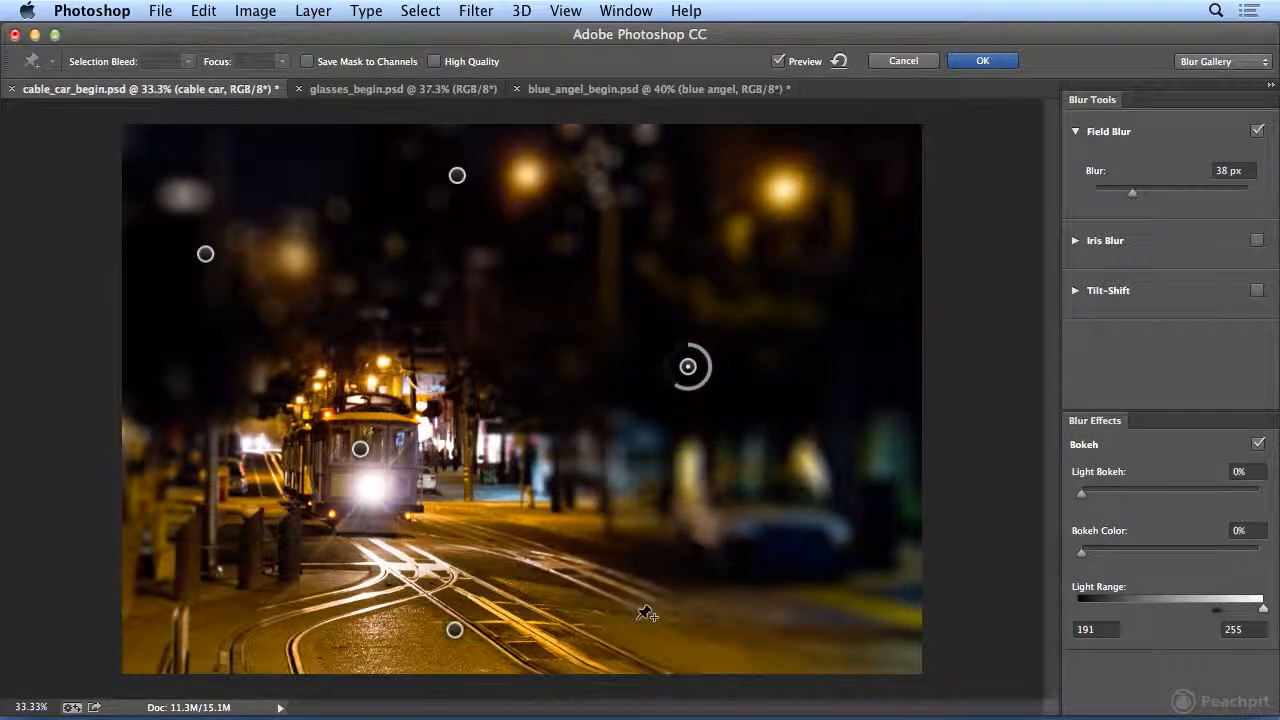
drag(688, 367, 637, 618)
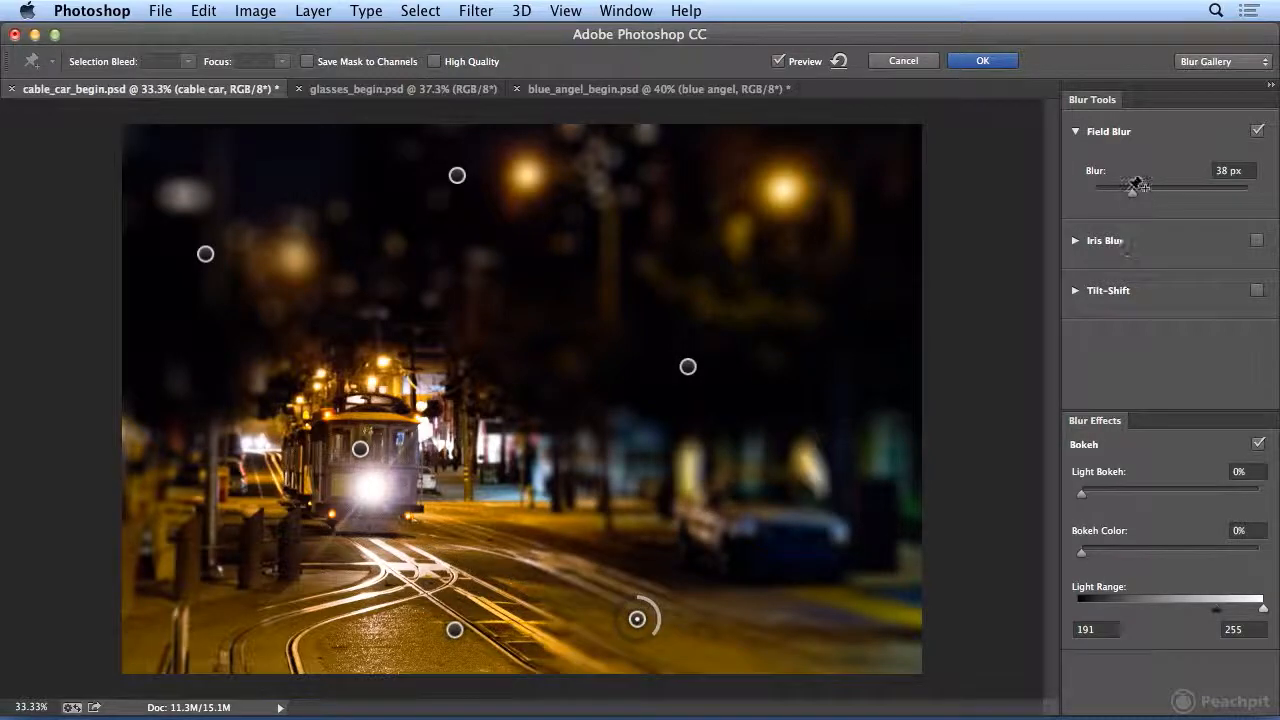
drag(1133, 187, 1094, 191)
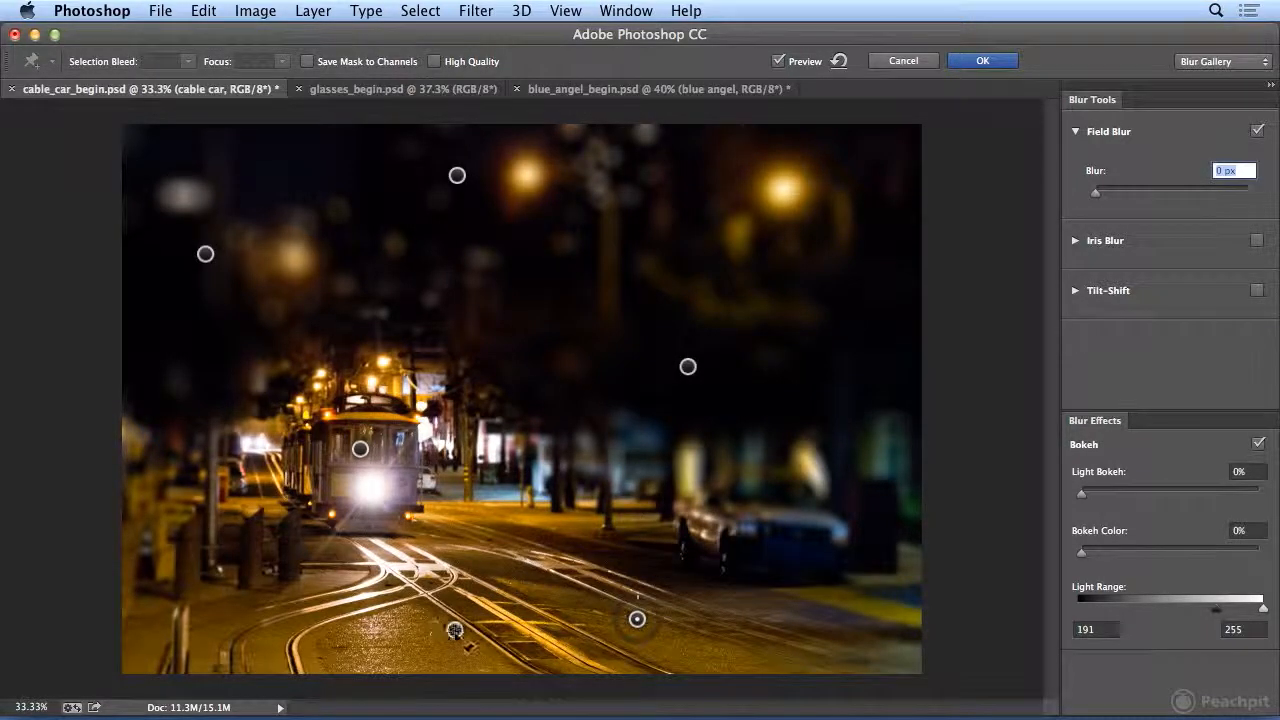
drag(453, 630, 390, 622)
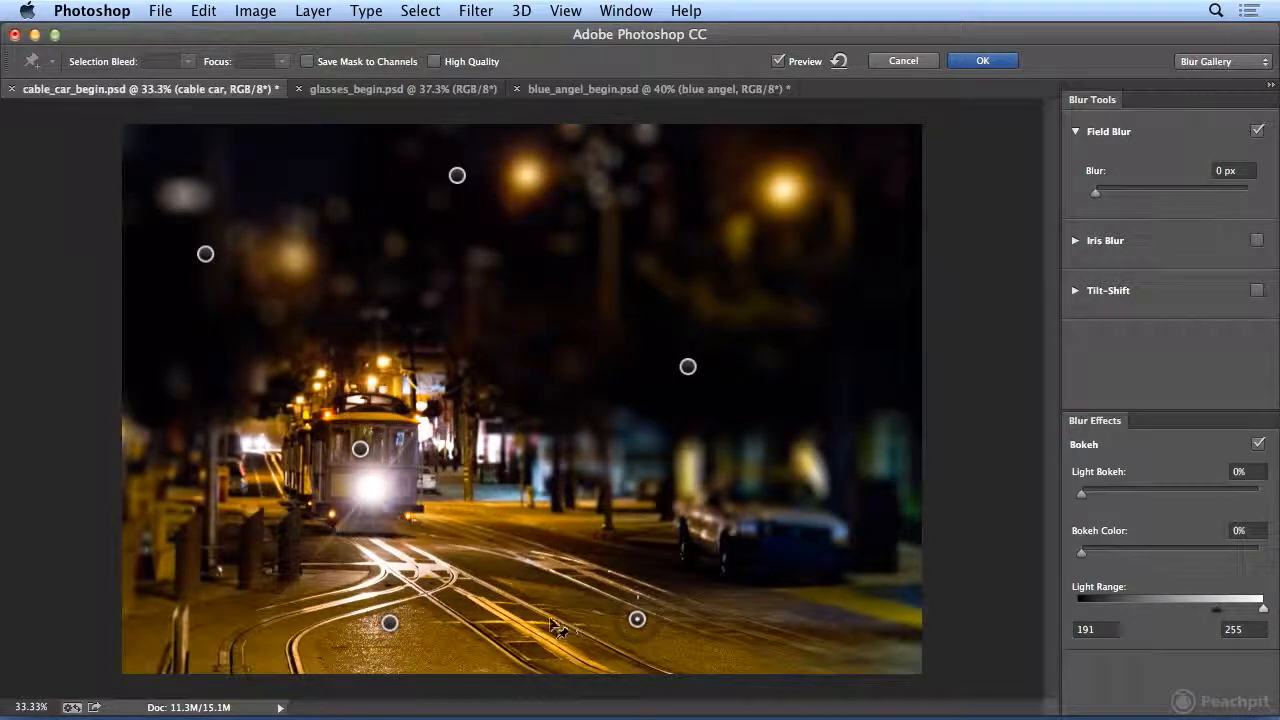
drag(637, 618, 533, 617)
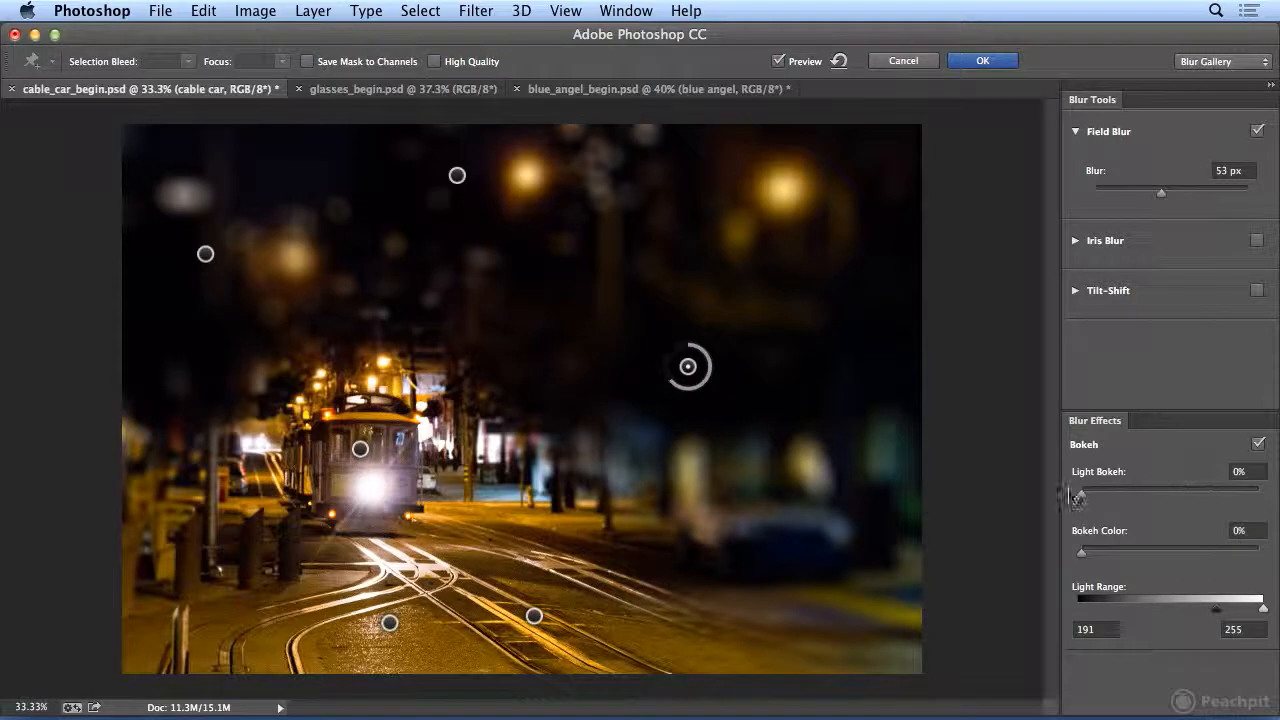
Set Light Bokeh to 78% with a colour tint, move a pin onto the top-left lights, and commit.
drag(1080, 489, 1100, 489)
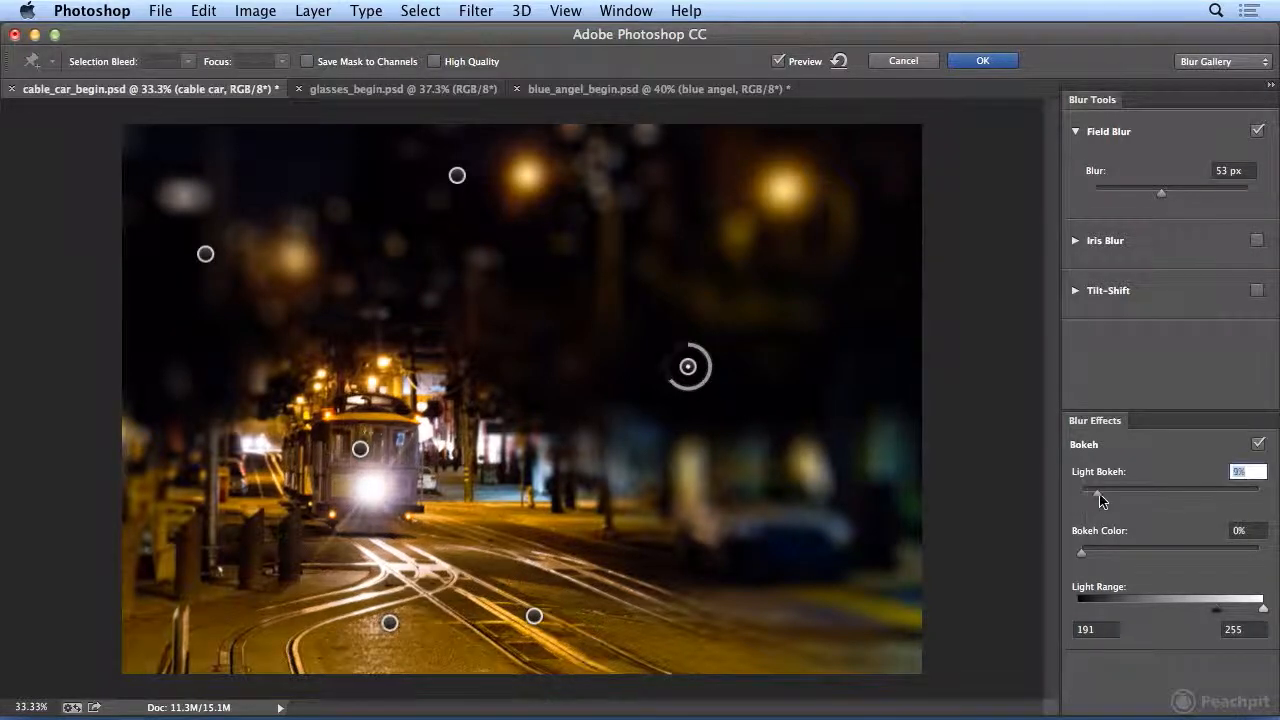
drag(1085, 488, 1205, 488)
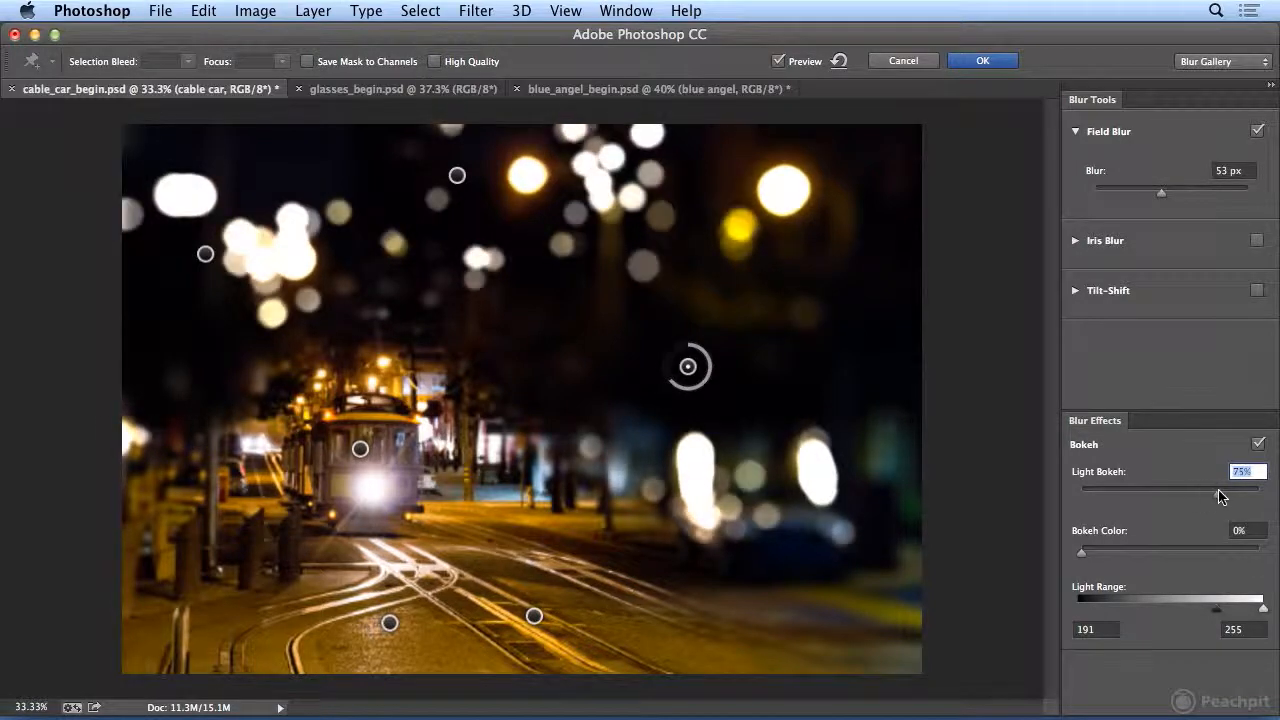
drag(1225, 489, 1203, 489)
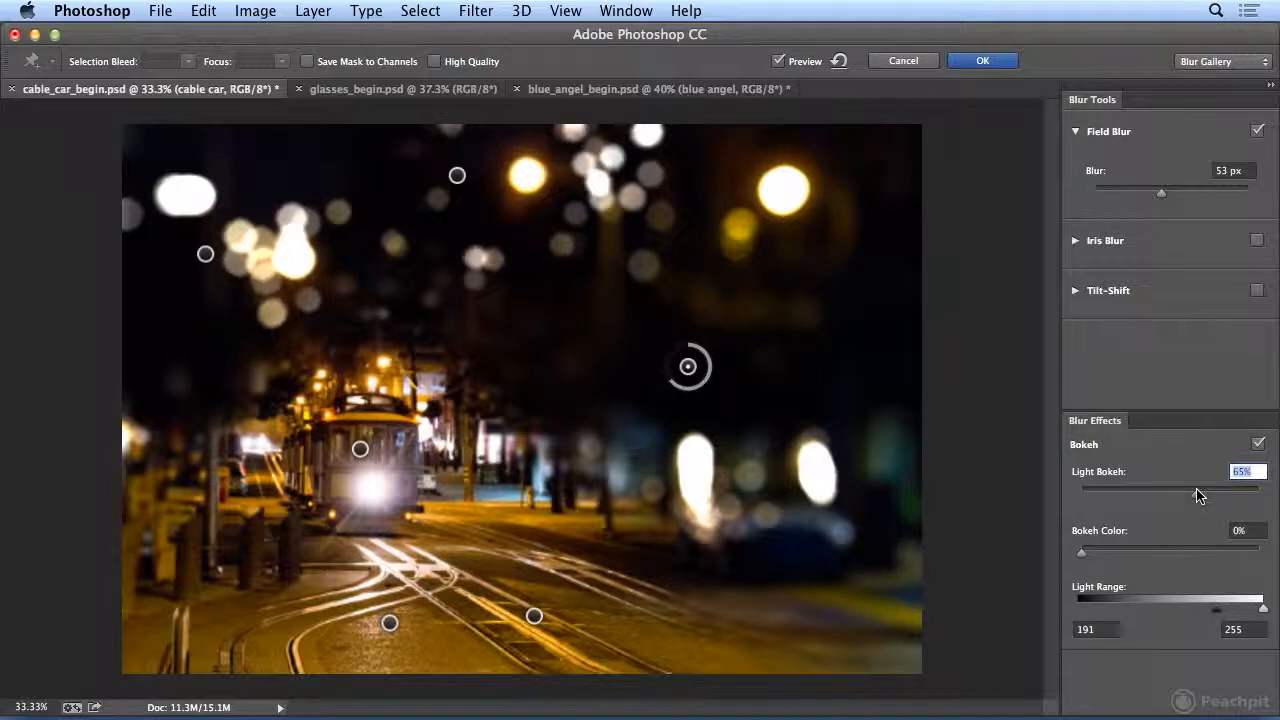
drag(1081, 553, 1180, 553)
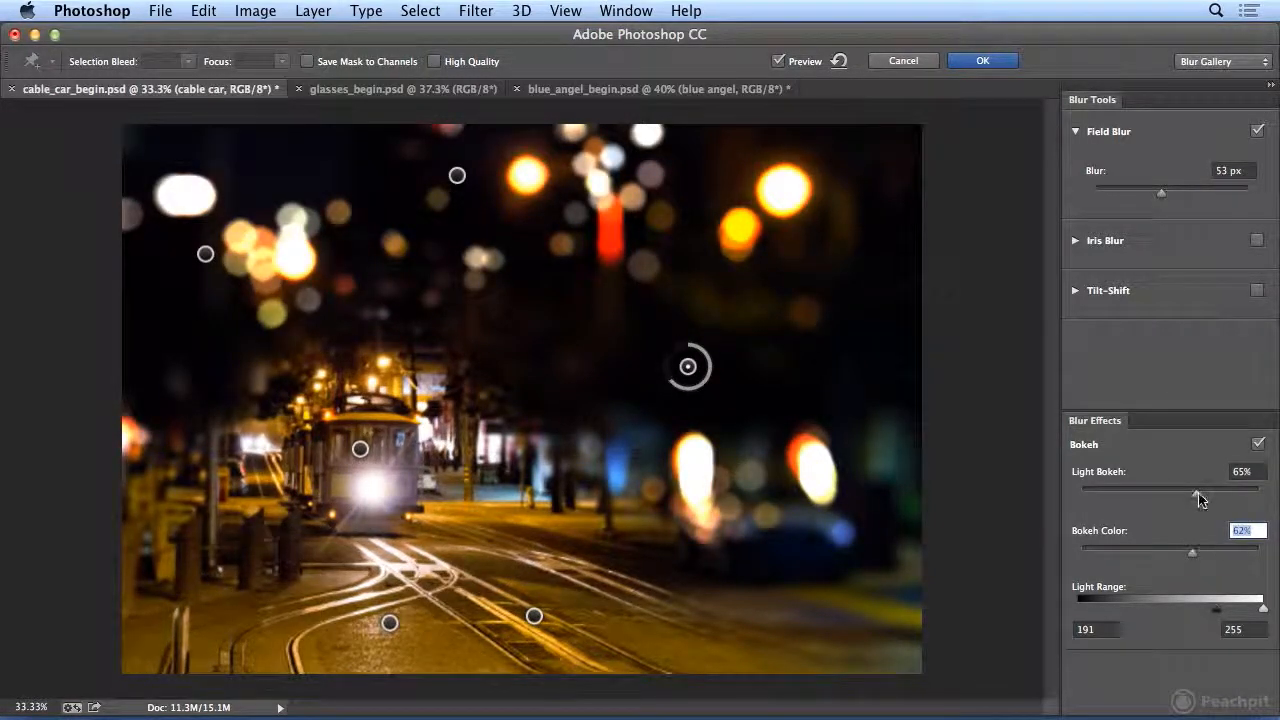
drag(1197, 487, 1217, 487)
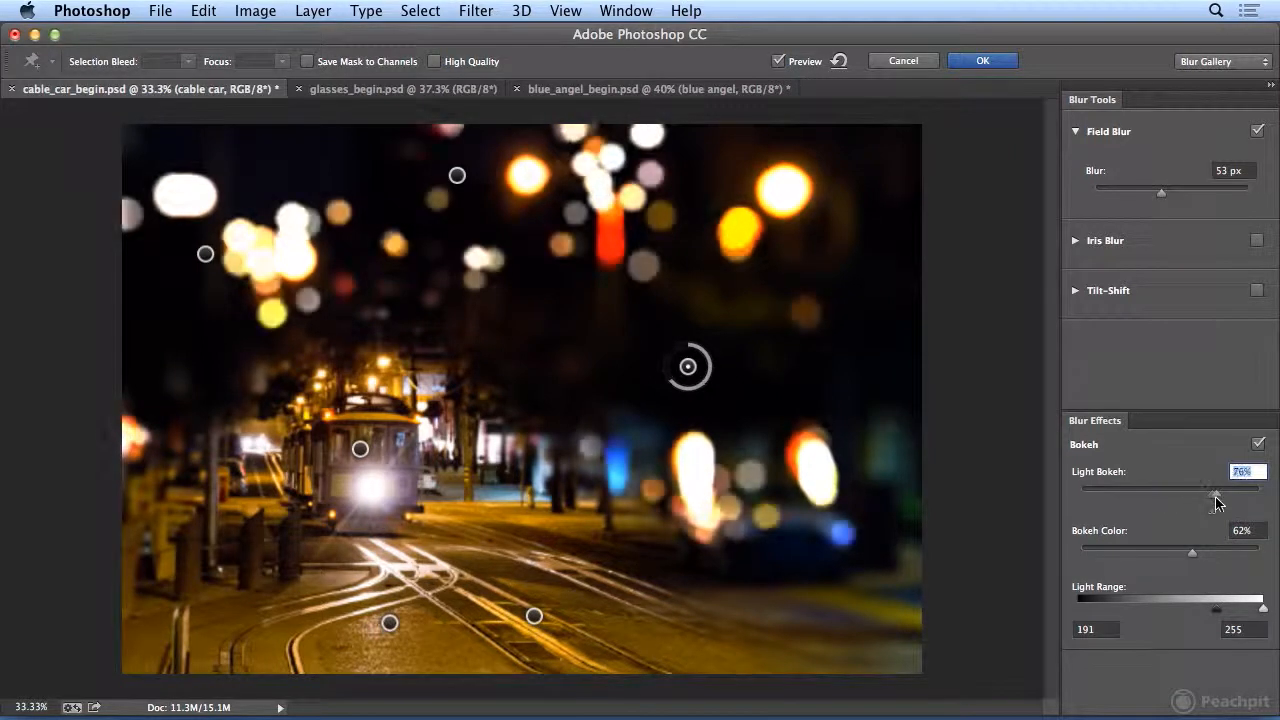
drag(1216, 490, 1220, 495)
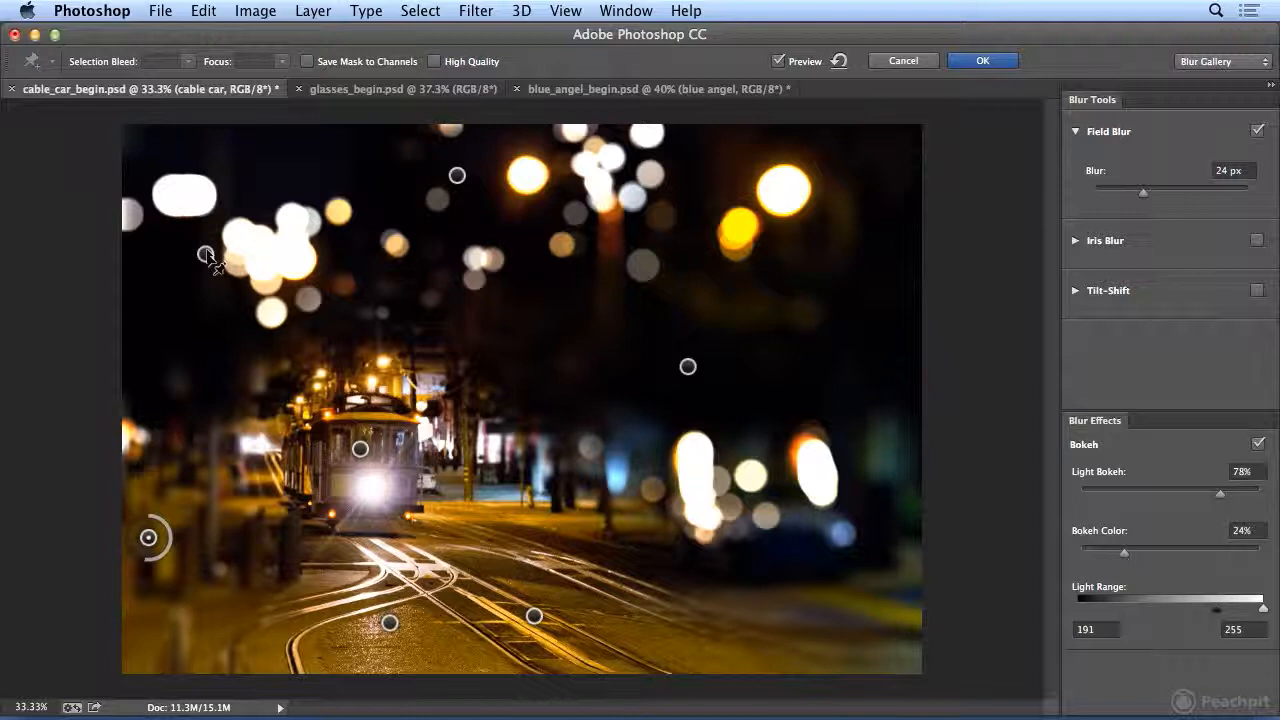
drag(206, 254, 207, 216)
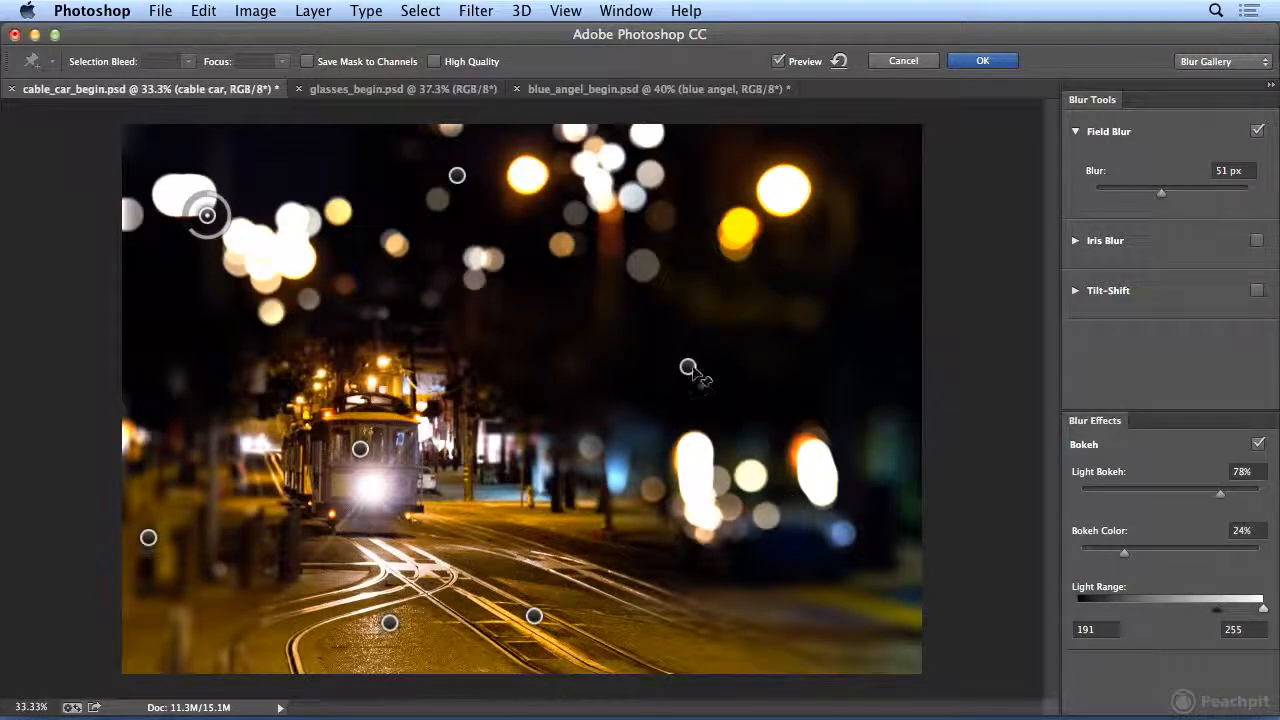
click(982, 60)
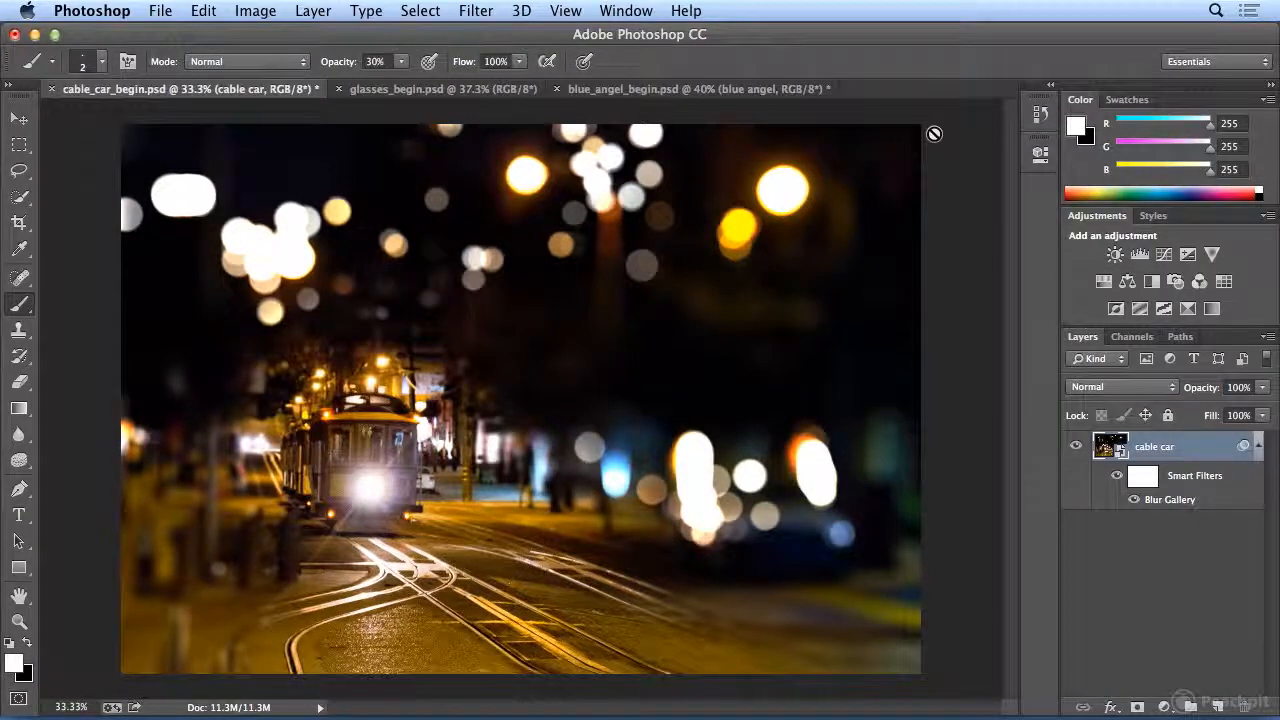
Switch to glasses_begin.psd and start a 15 px Iris Blur around the glasses.
click(443, 88)
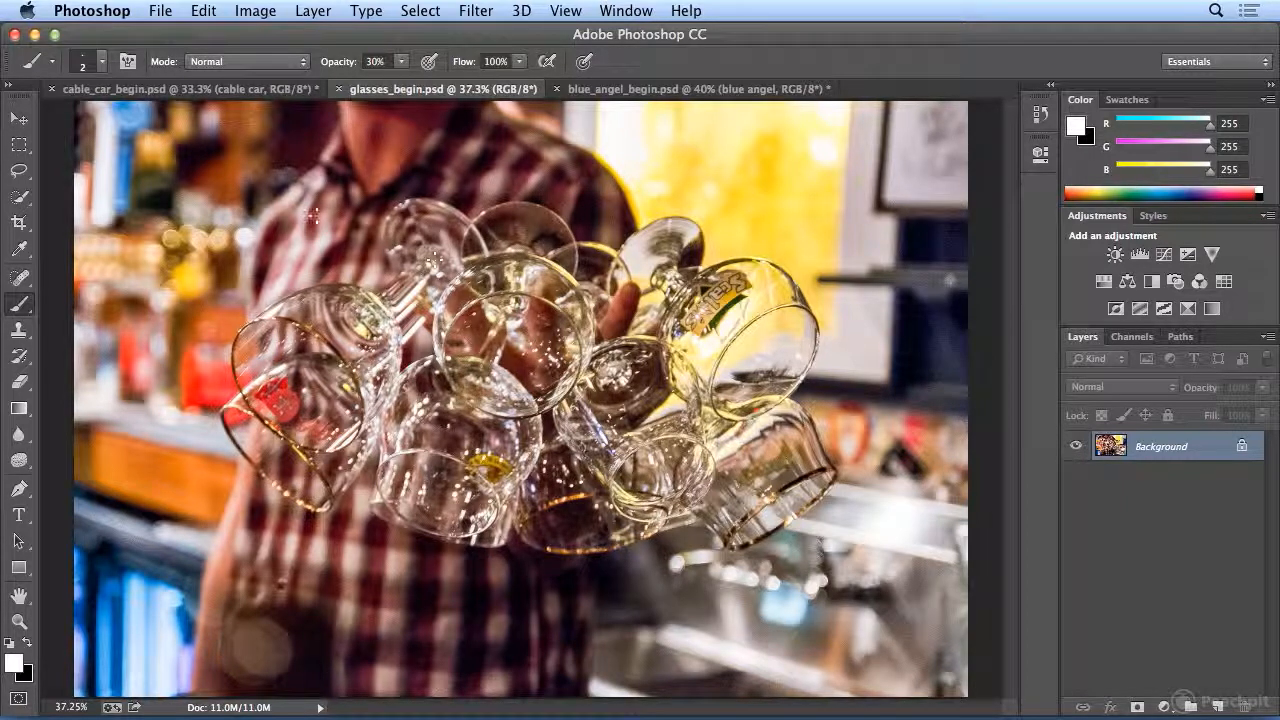
click(476, 11)
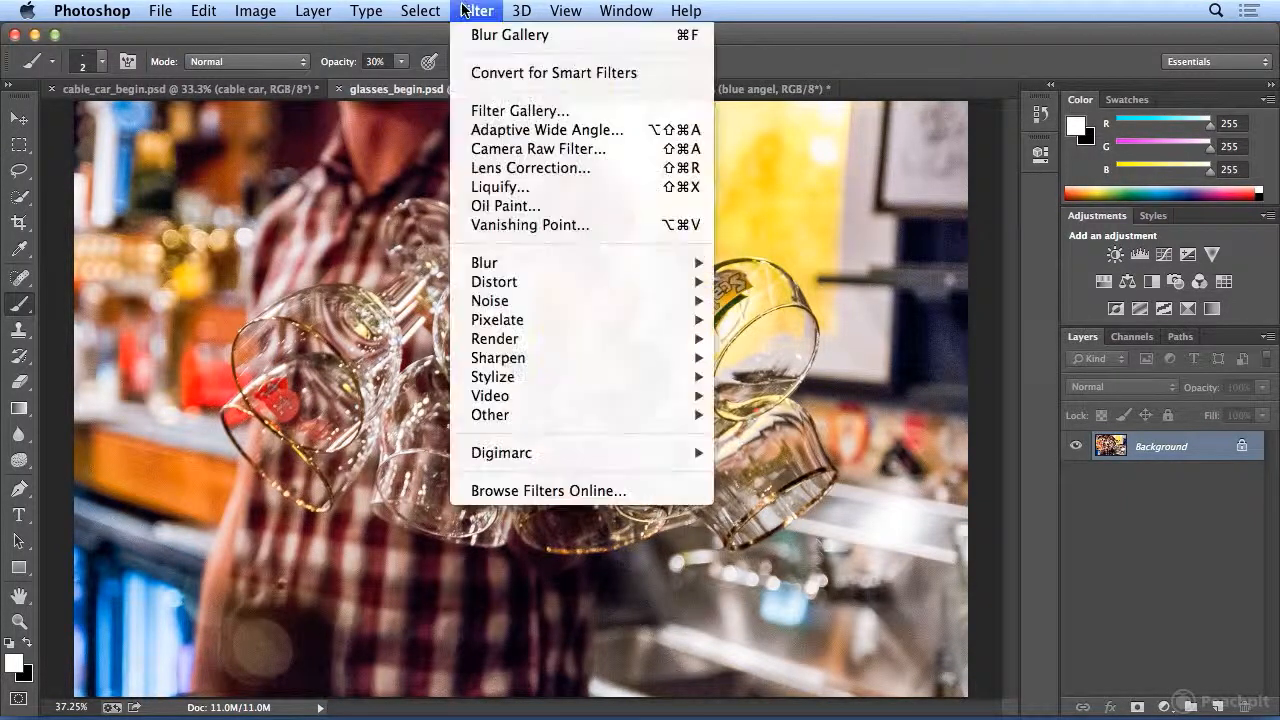
mouse_move(484, 262)
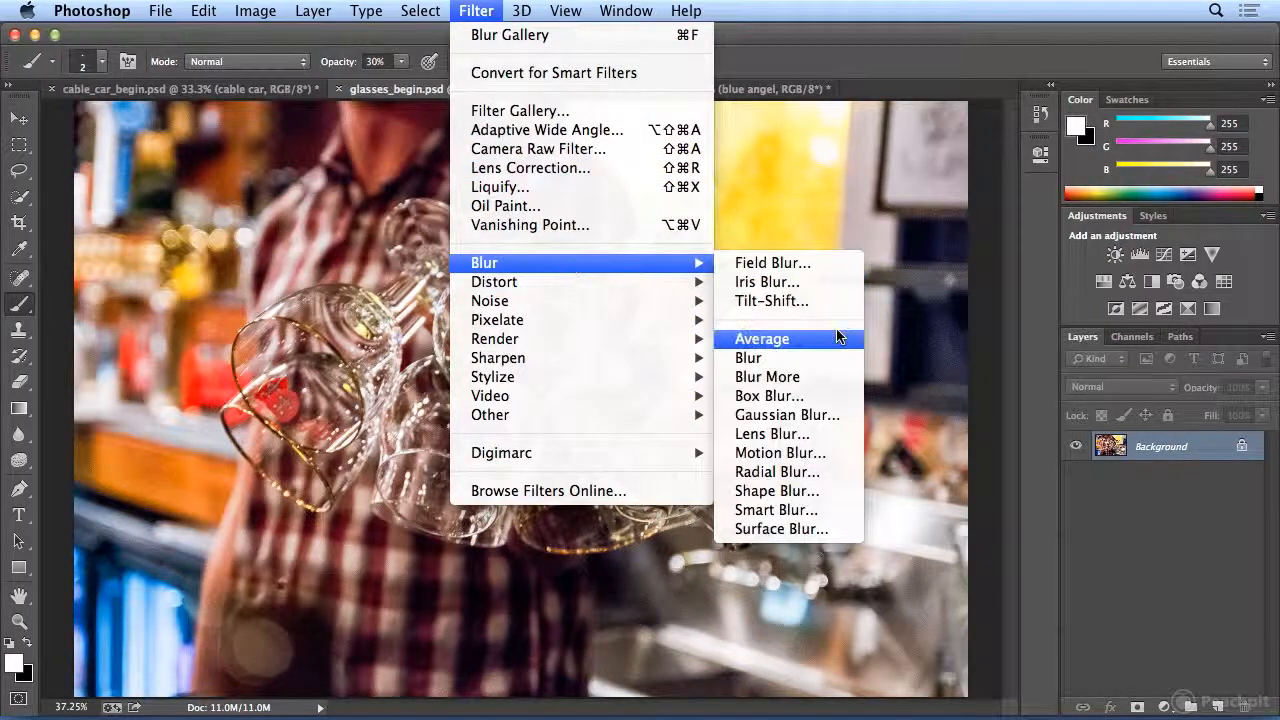
click(766, 282)
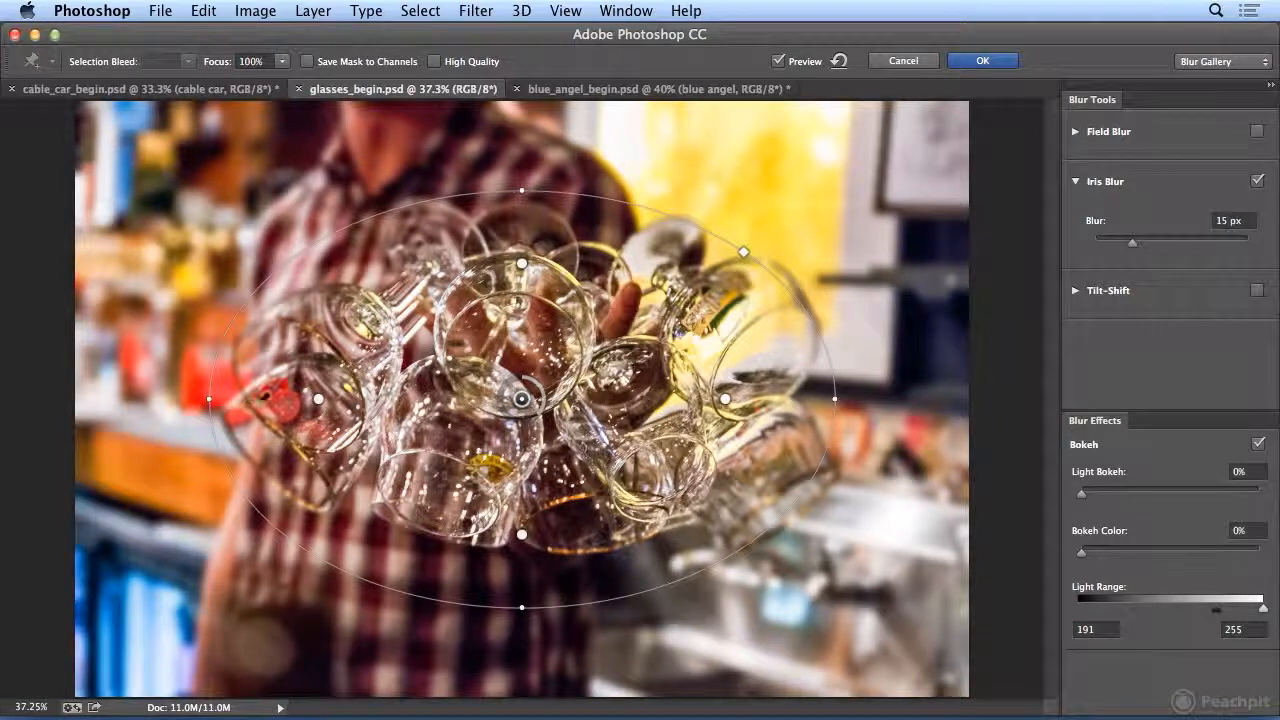
Widen the ellipse and push the feather handles outward, then apply the 18 px blur to Background.
drag(743, 252, 757, 252)
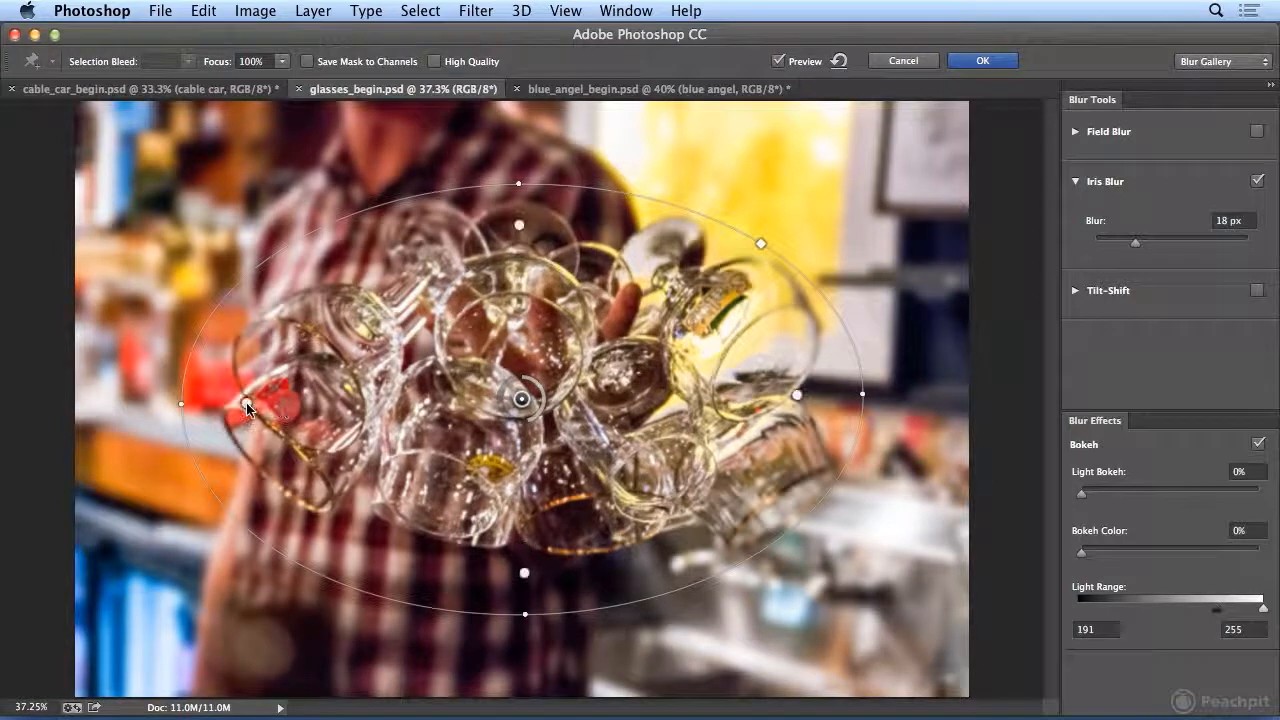
drag(180, 403, 205, 406)
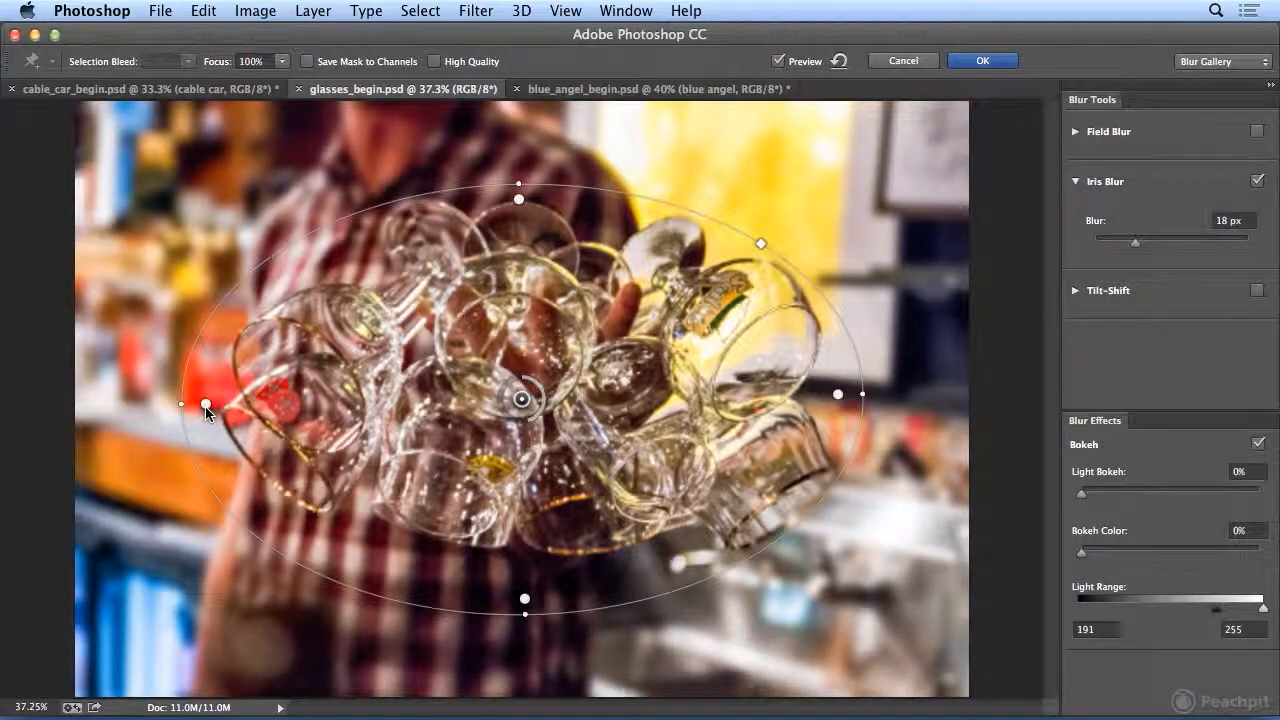
drag(205, 405, 218, 410)
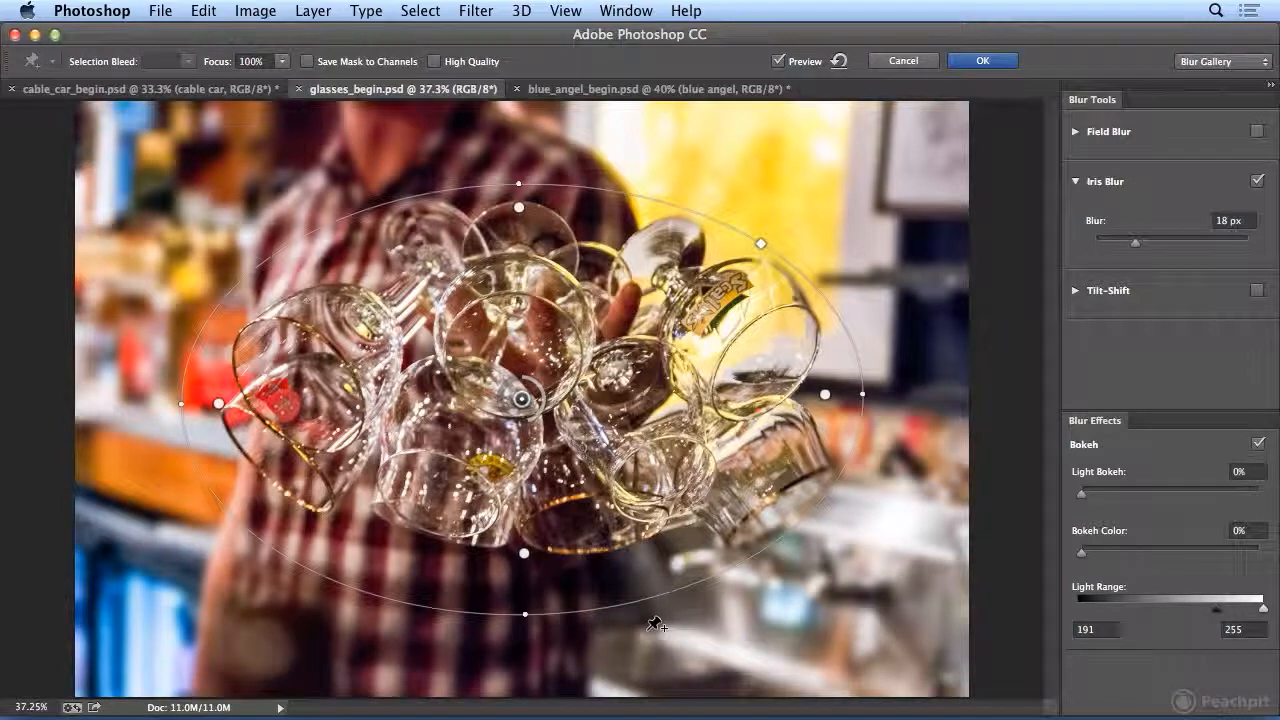
click(981, 60)
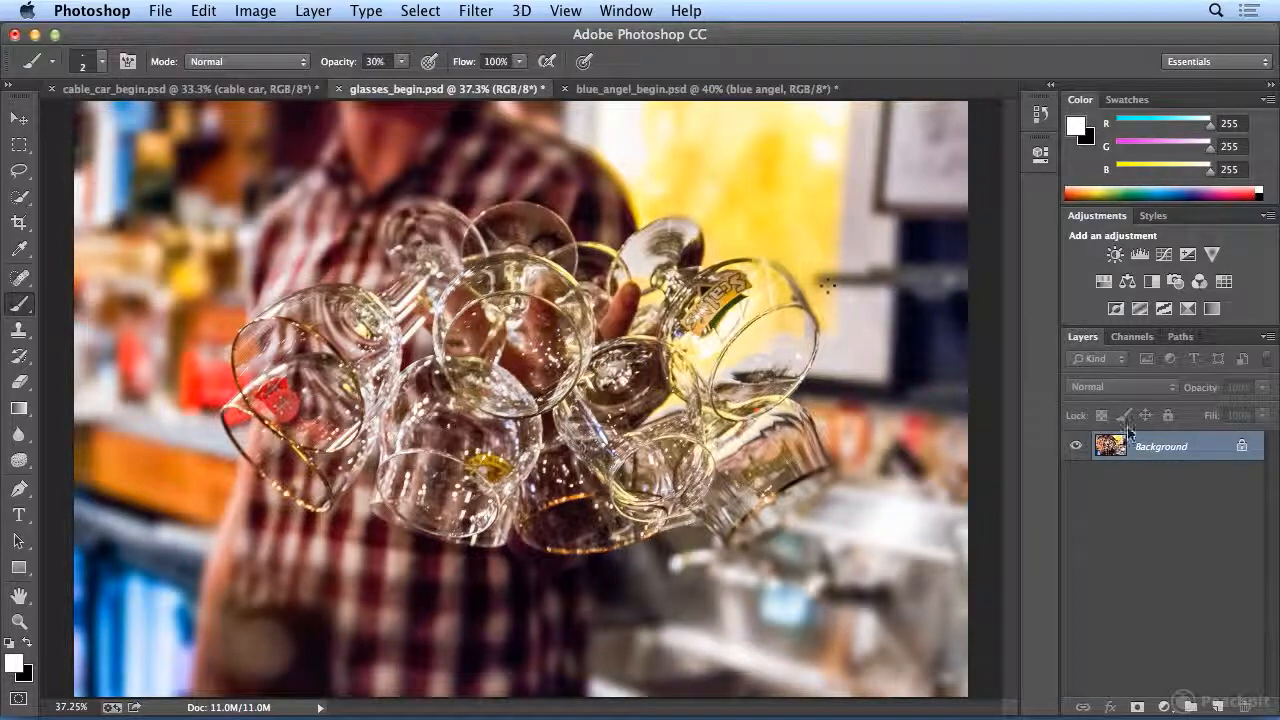
Undo the Blur Gallery, convert the glasses layer for Smart Filters, and restart Iris Blur.
click(203, 11)
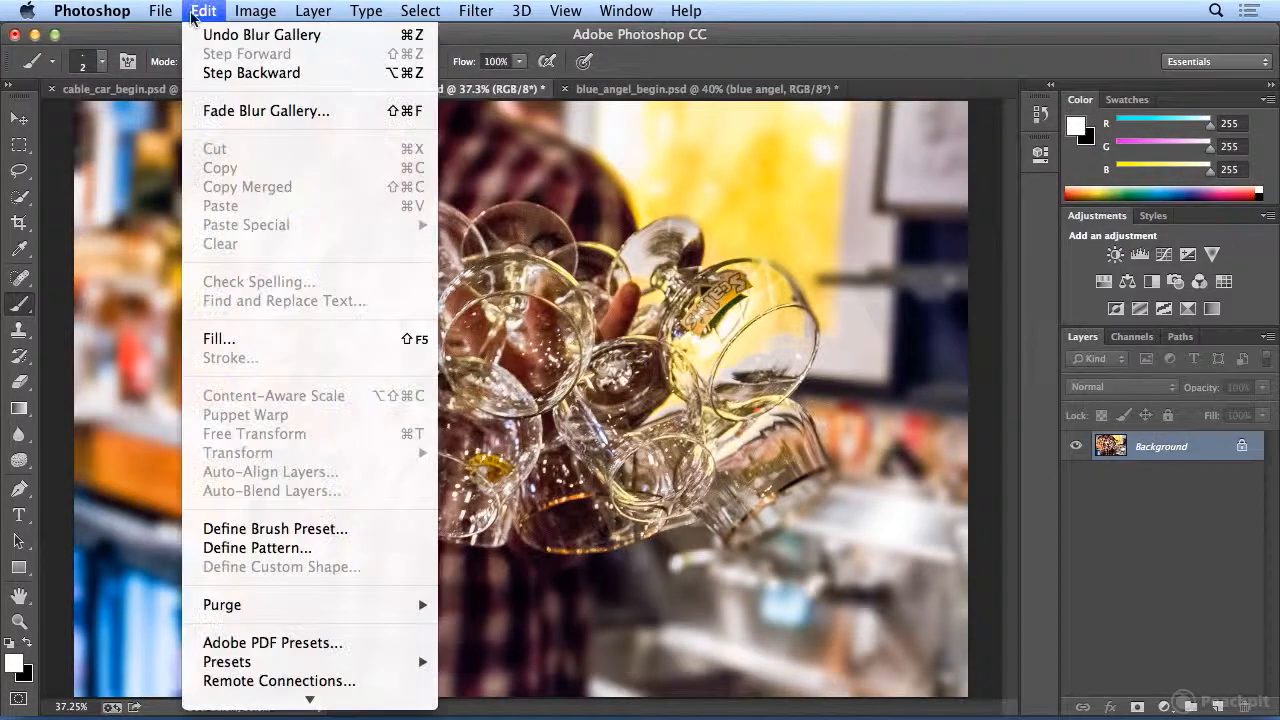
click(476, 11)
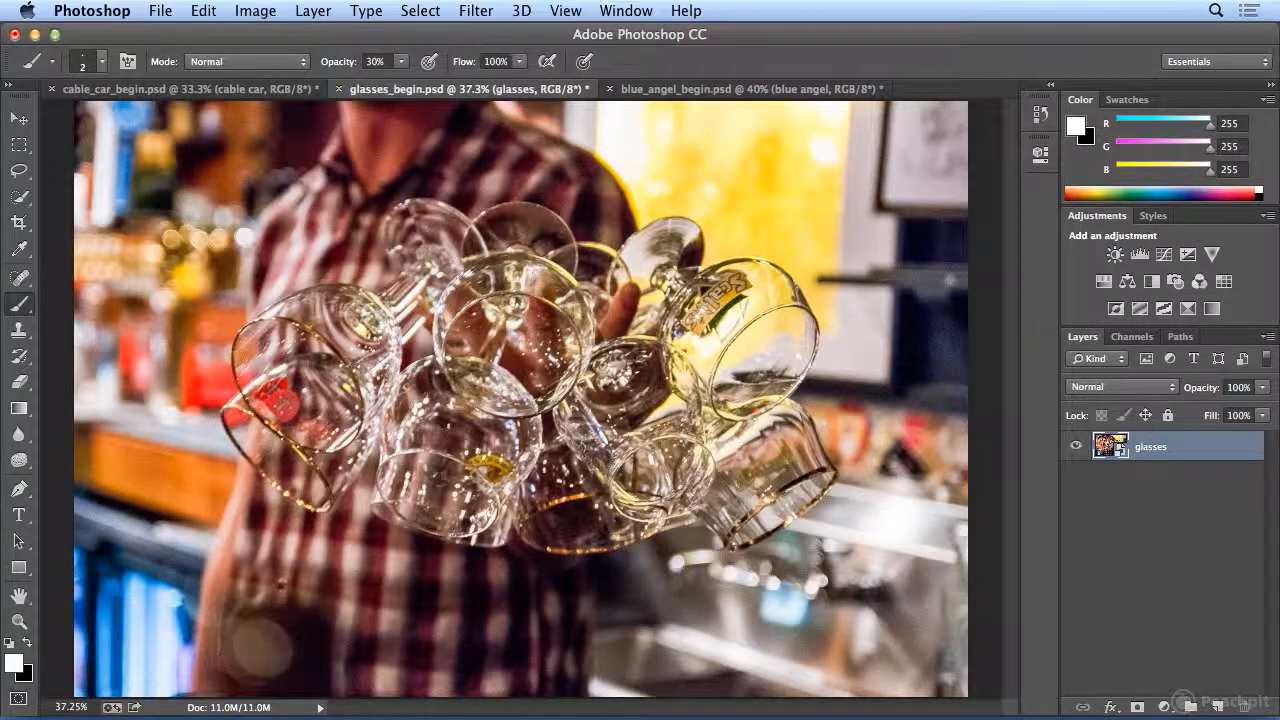
click(476, 11)
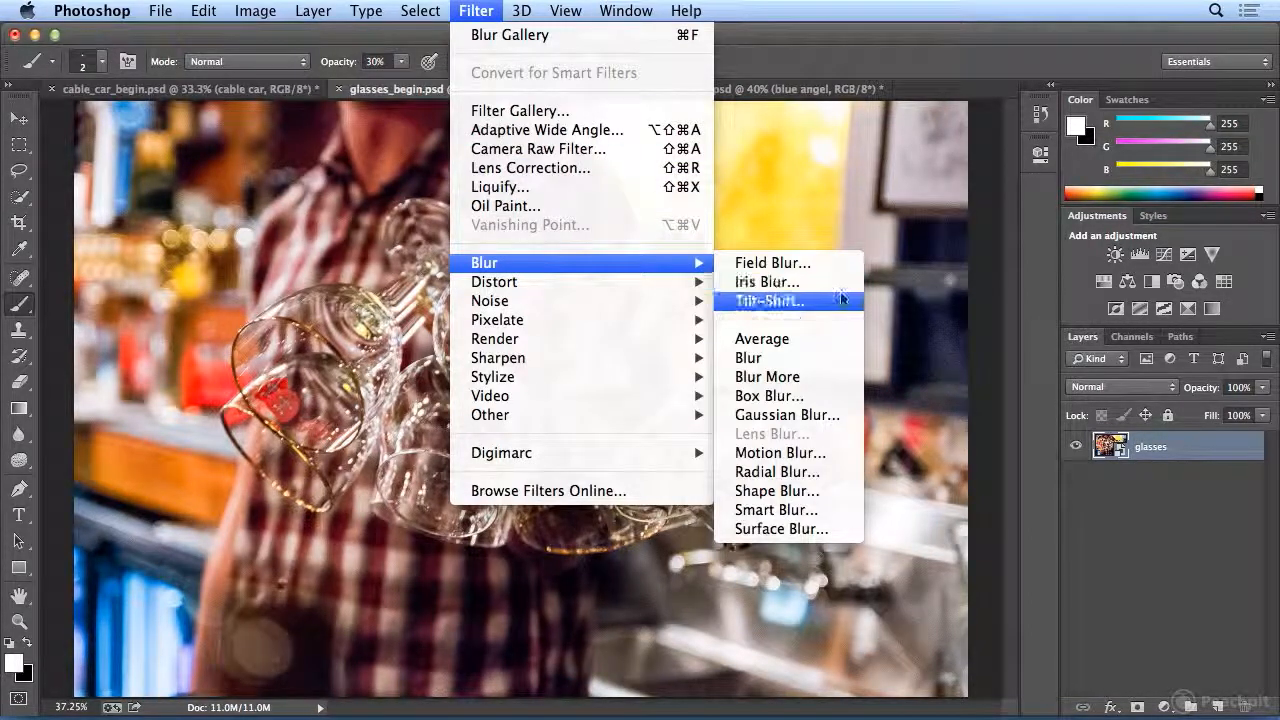
click(766, 281)
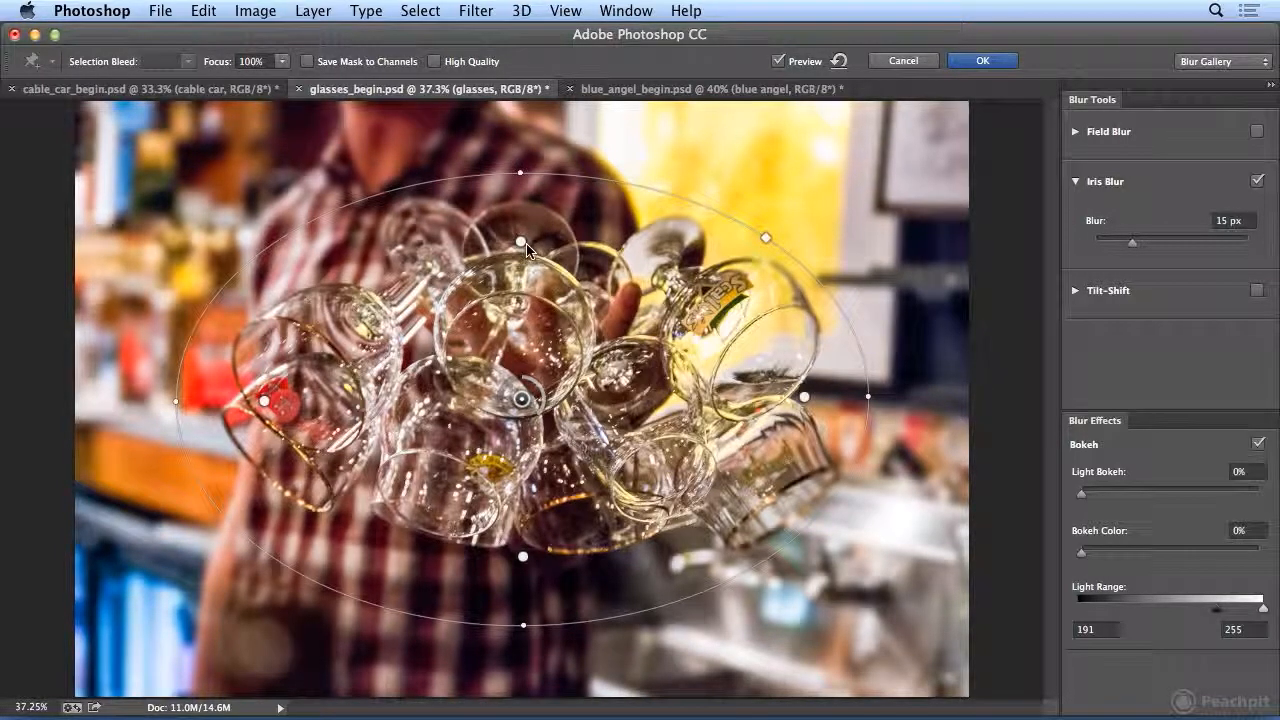
Check the Filter menu, then commit the 15 px Iris Blur to the glasses smart filter.
click(476, 11)
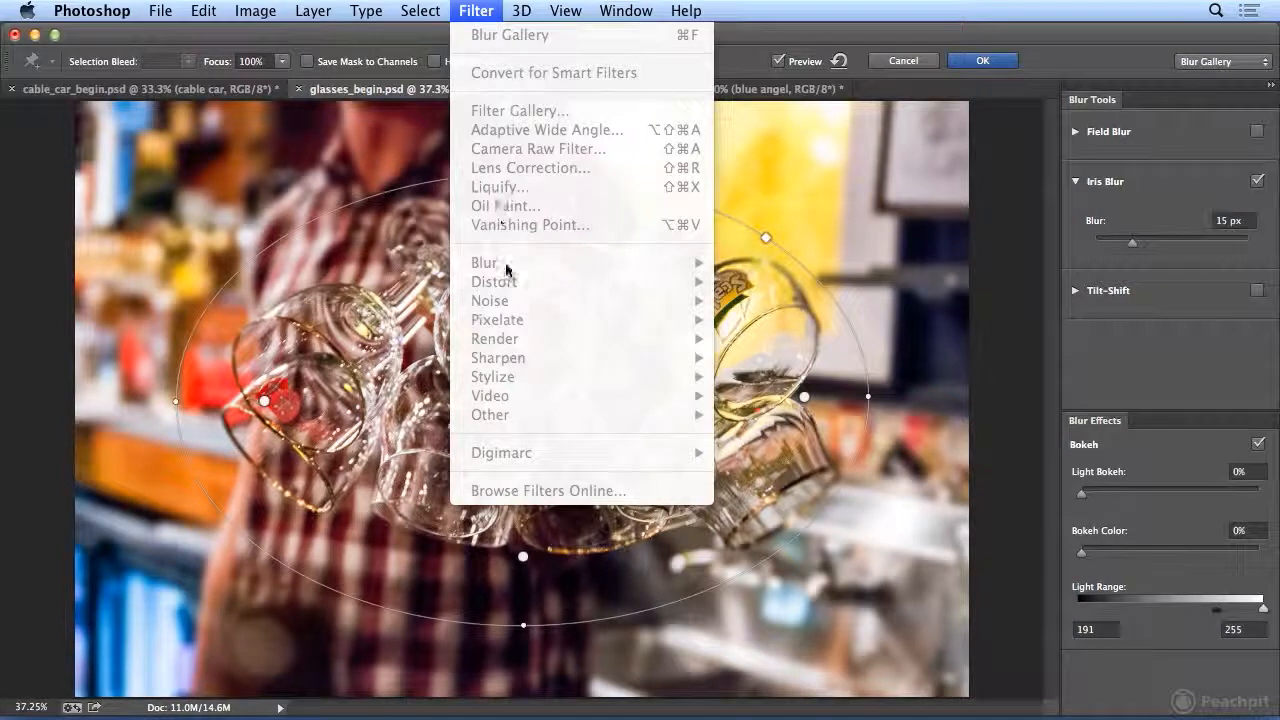
click(476, 11)
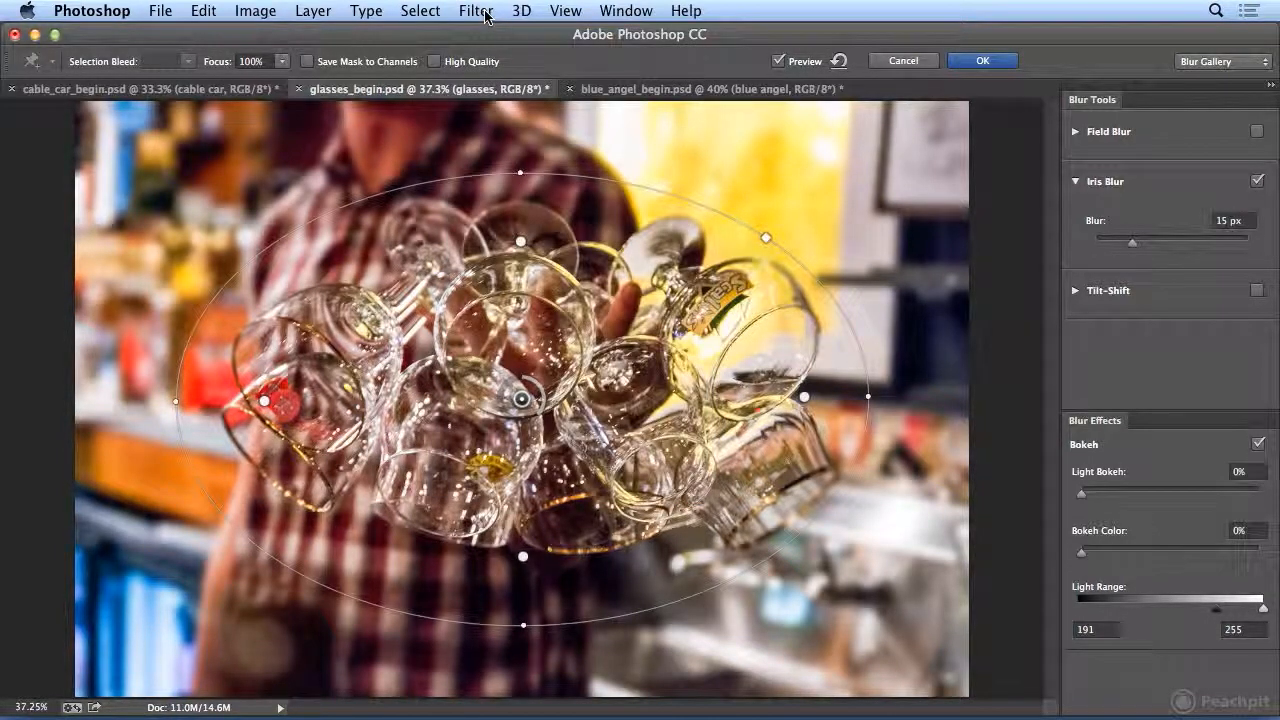
click(981, 61)
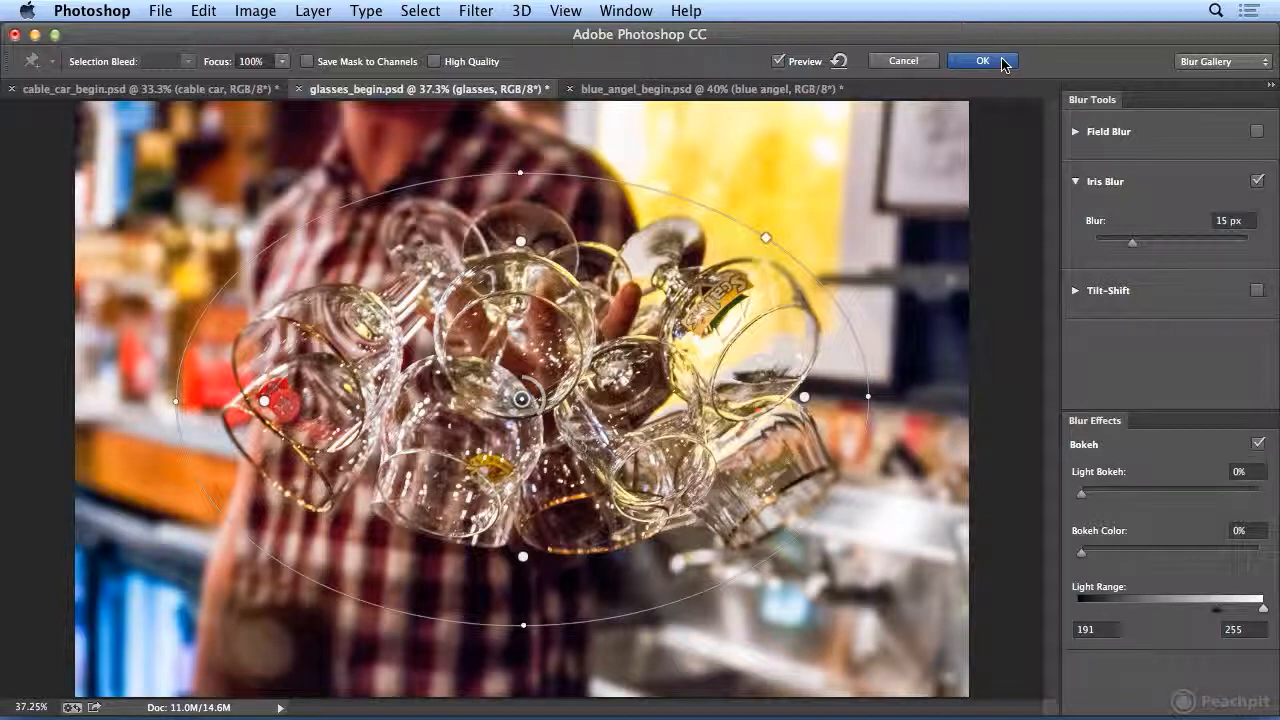
click(982, 61)
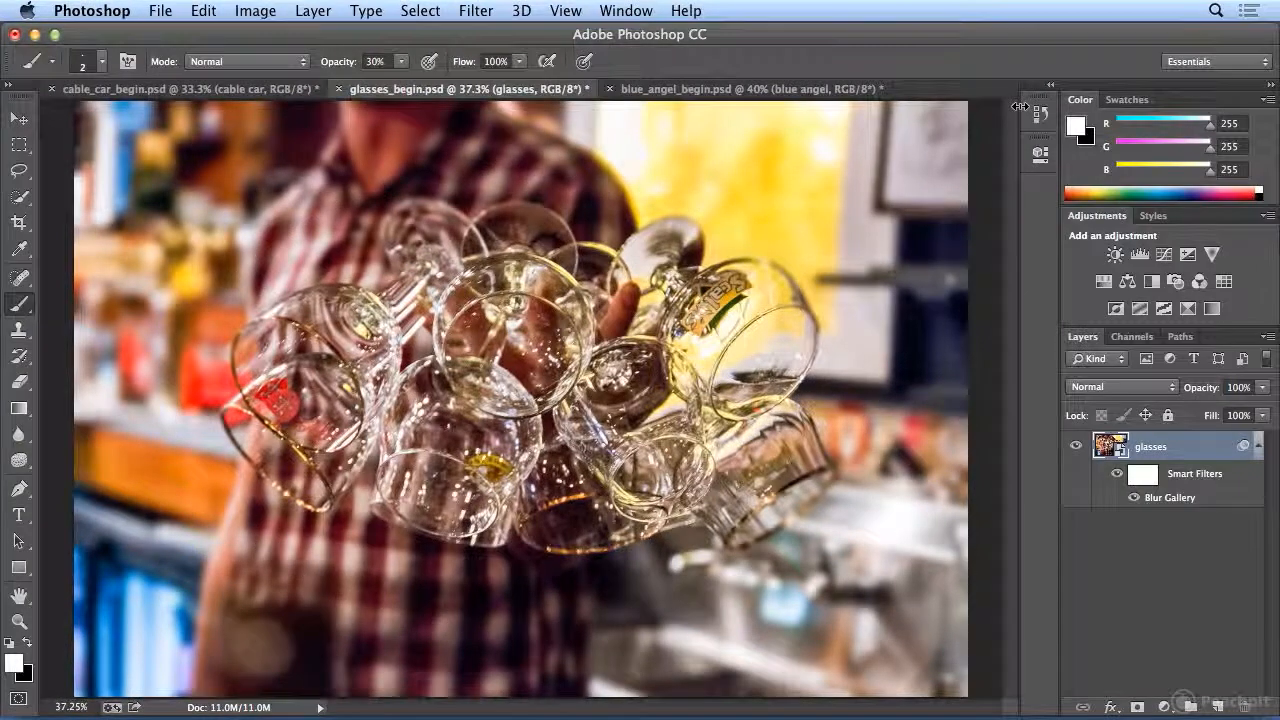